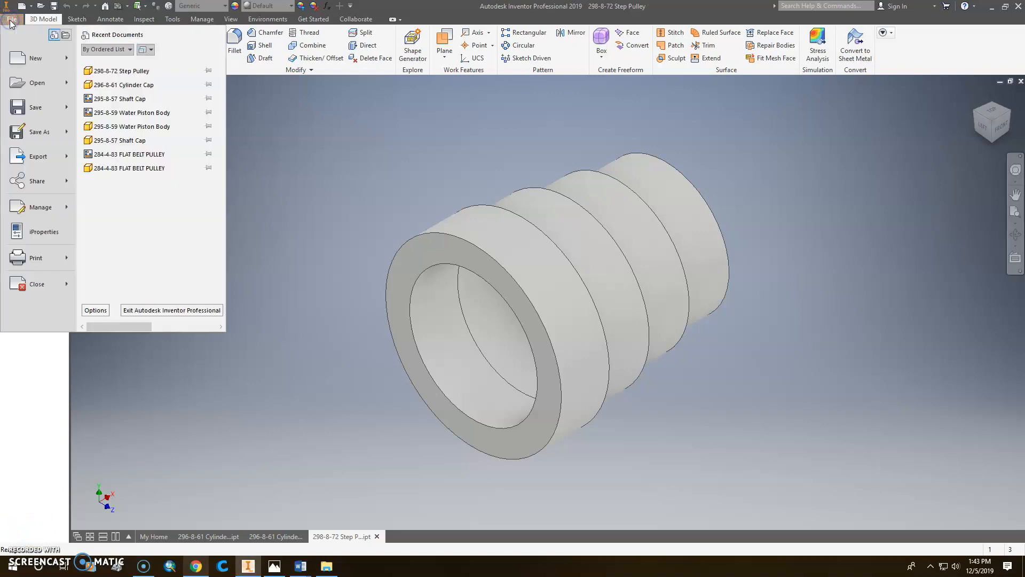
- Create a drawing from the ANSI (in).idw template and resize its sheet from D to C
click(35, 58)
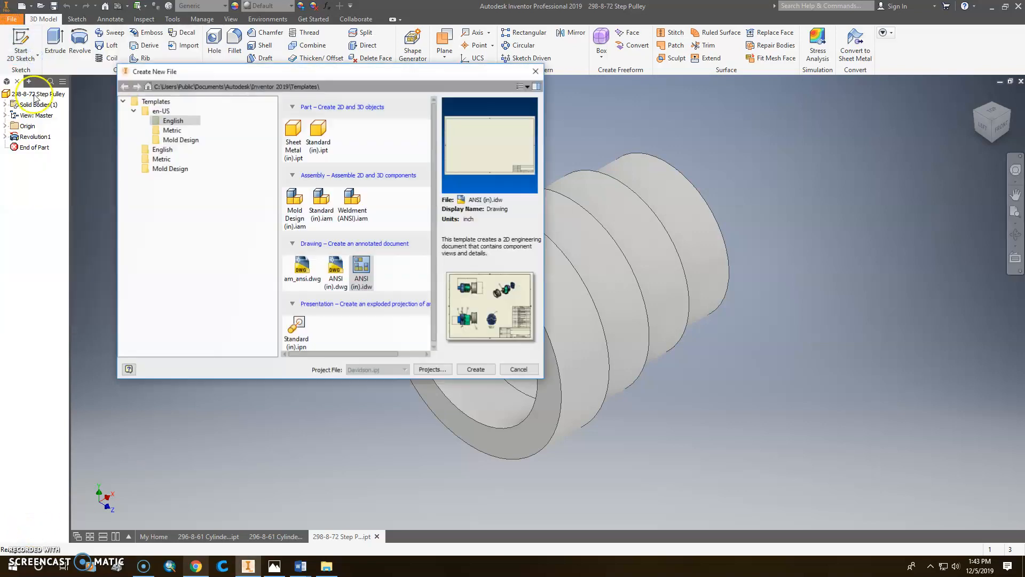
click(472, 367)
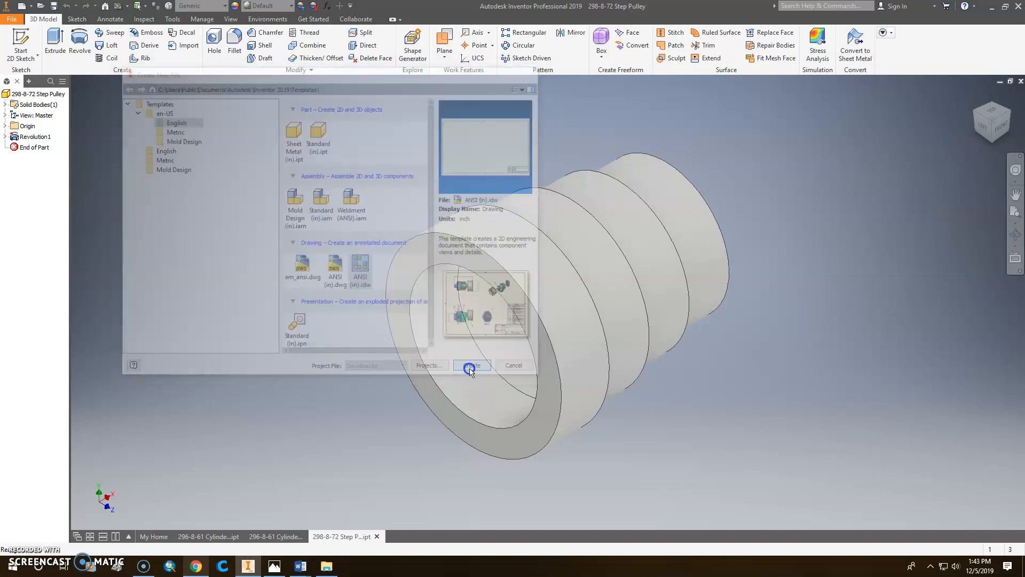
click(471, 365)
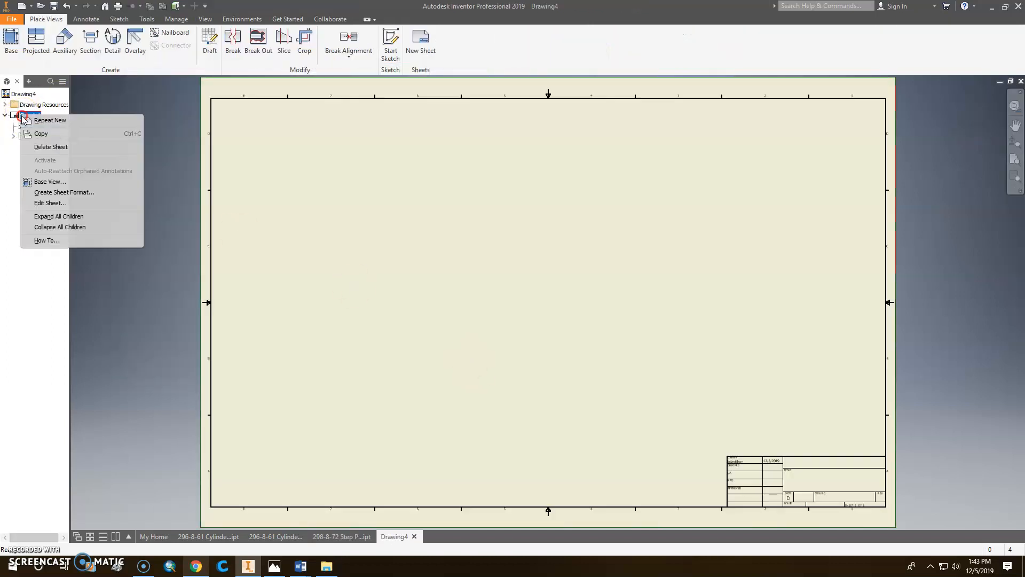
click(49, 203)
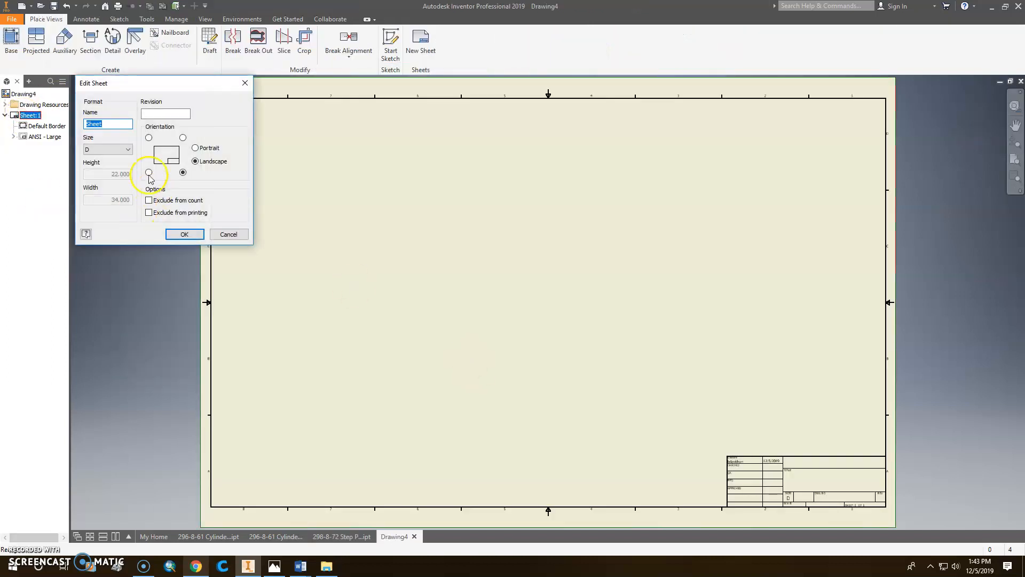
click(107, 149)
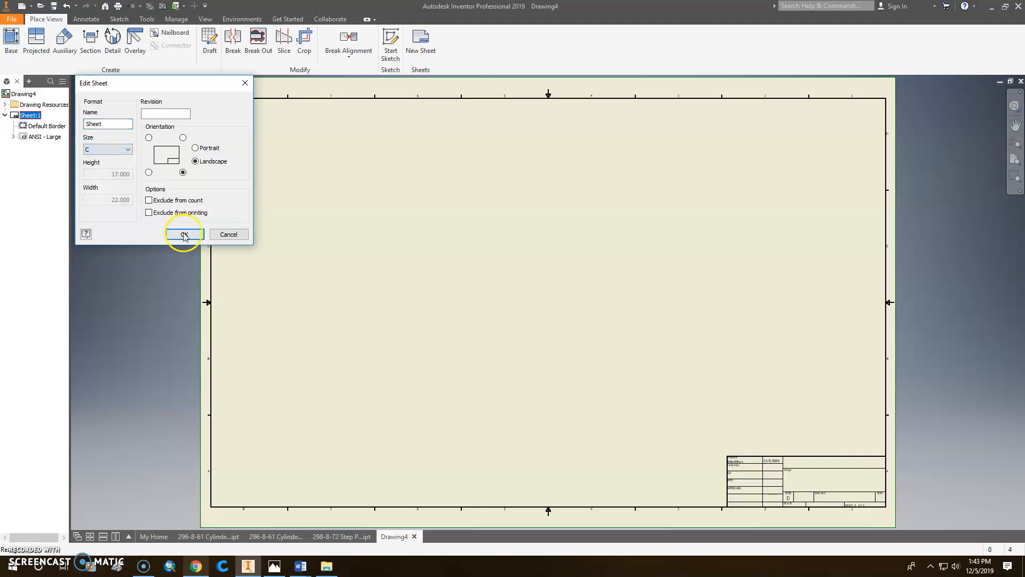
click(184, 234)
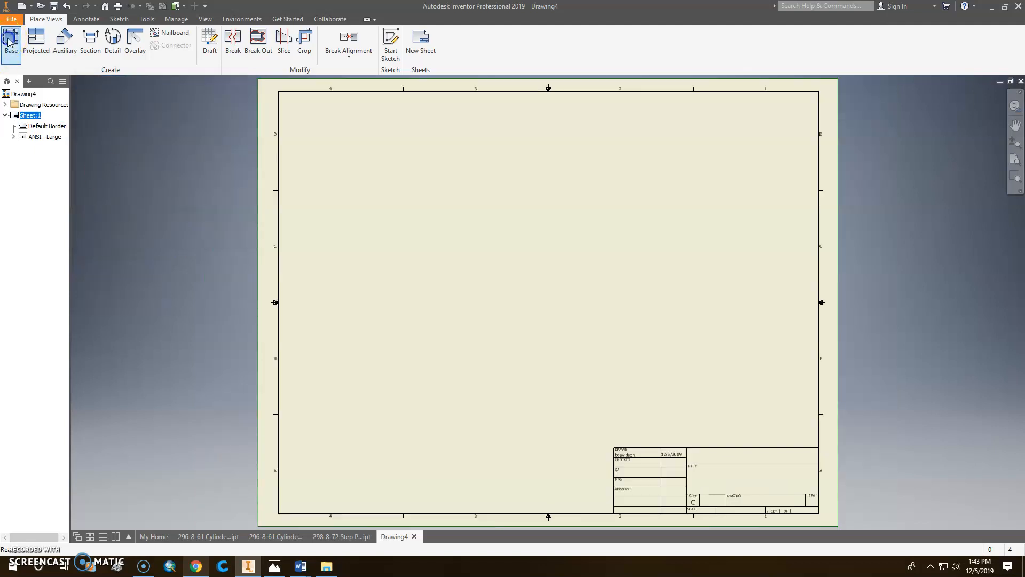
- Place the Step Pulley base and projected views, then add hatched Section A-A at 1:1
click(11, 43)
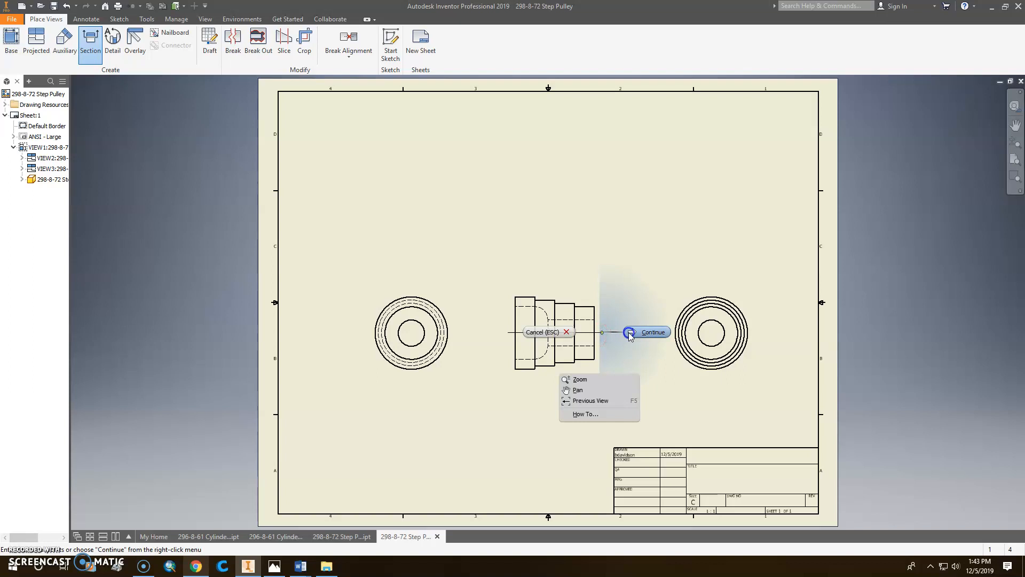
click(652, 332)
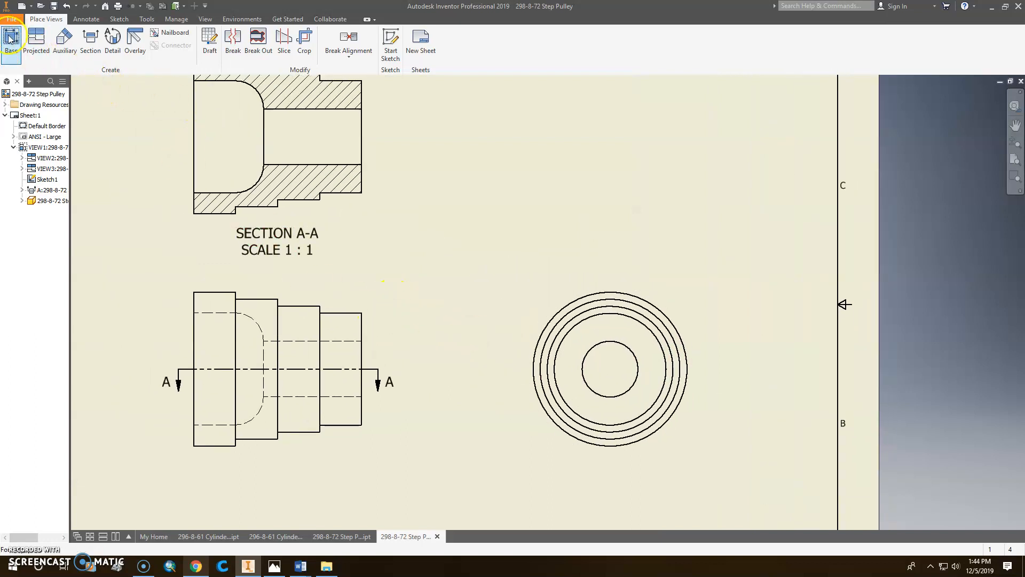
- Add a Centerline Bisector between the upper and lower bore edges in Section A-A
click(85, 18)
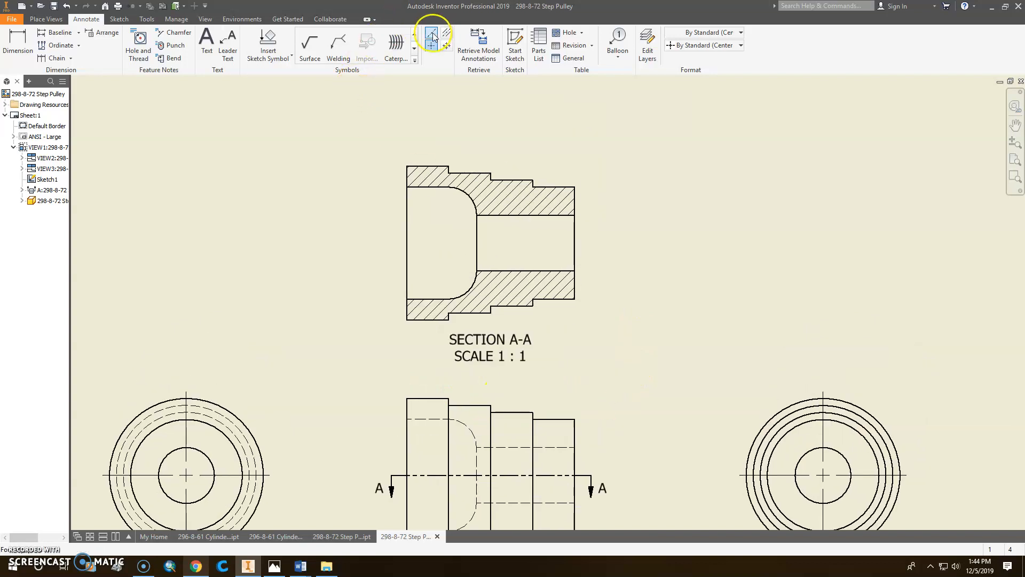
click(504, 216)
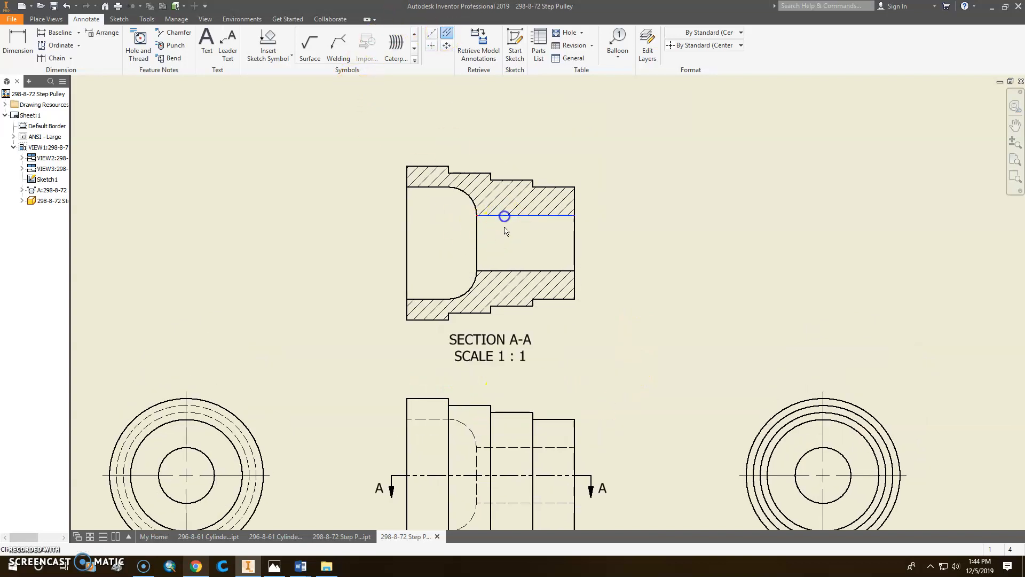
click(493, 255)
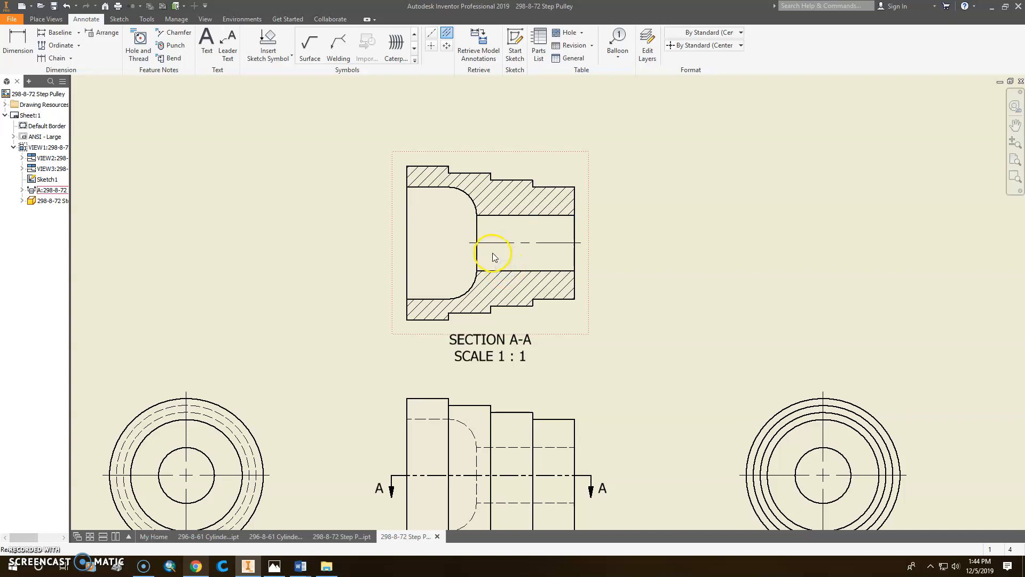
click(493, 243)
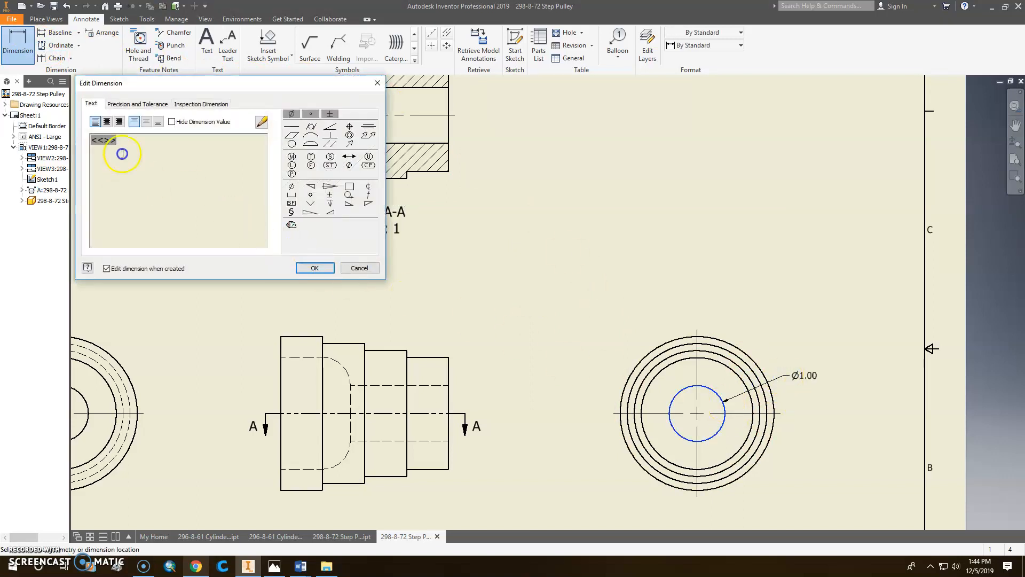
- Dimension the end view circles: Ø1.00 THRU bore, then Ø2.00, Ø2.25, Ø2.50 and Ø2.75
text(THRU)
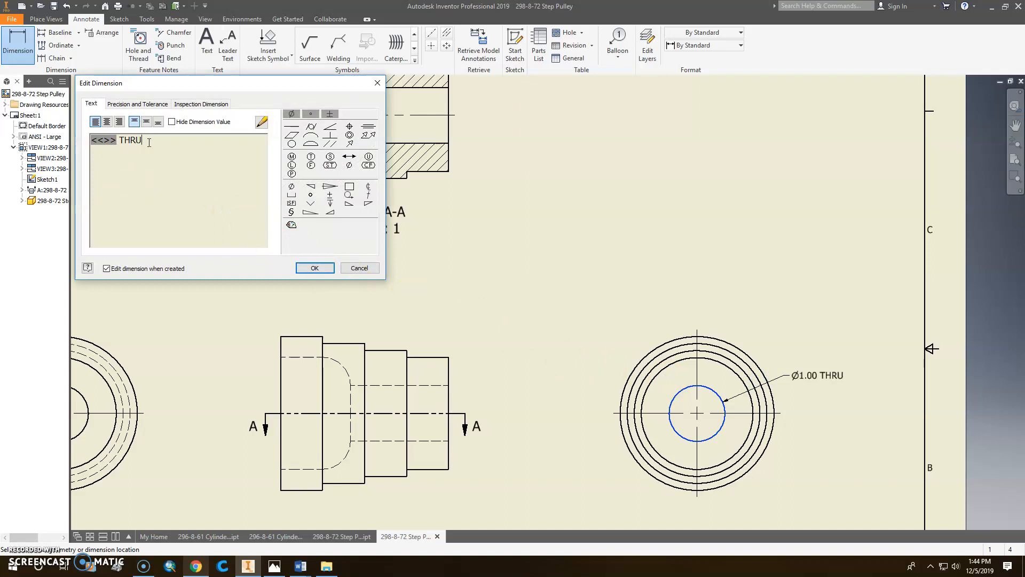
click(314, 268)
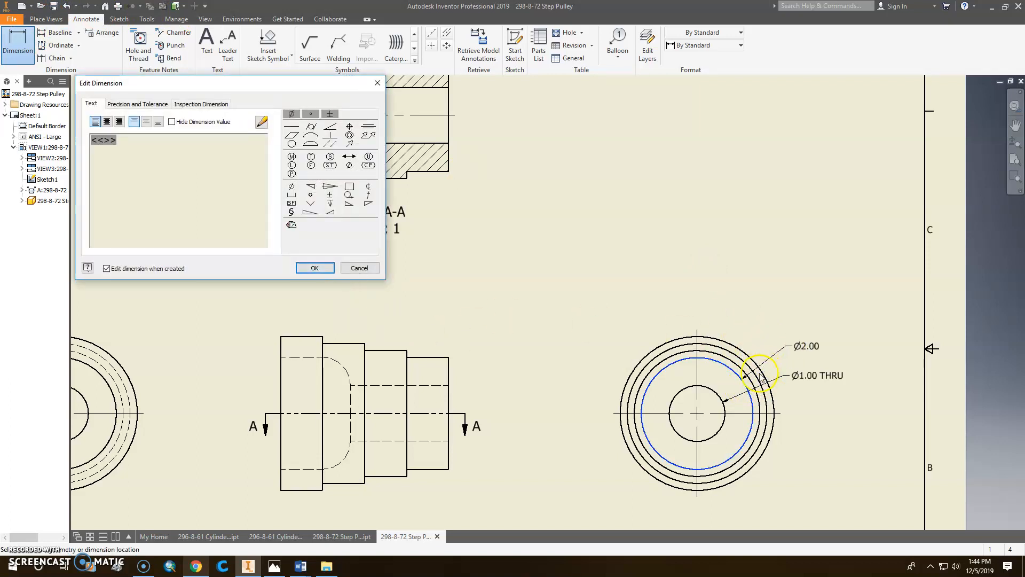
click(314, 268)
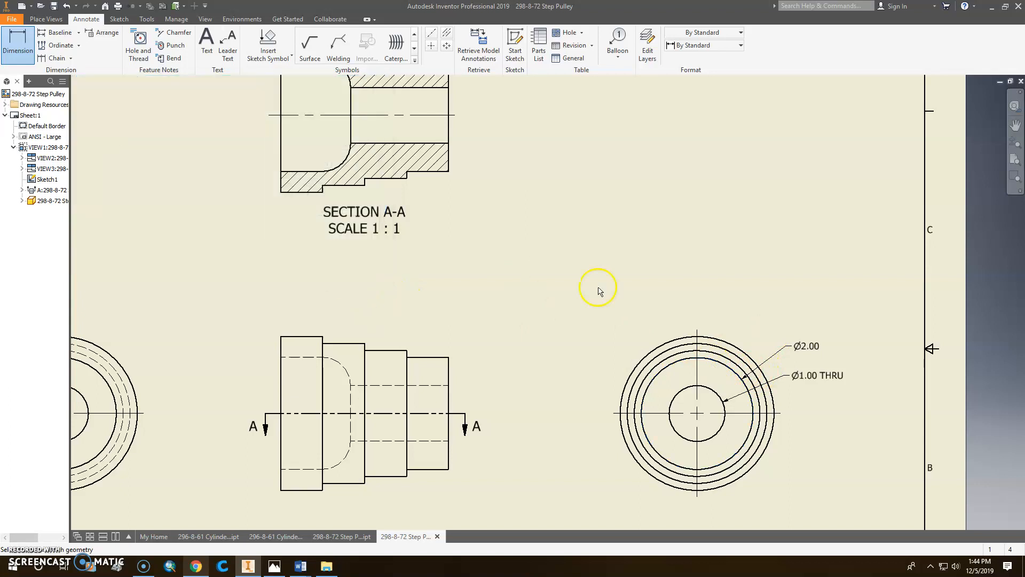
click(772, 326)
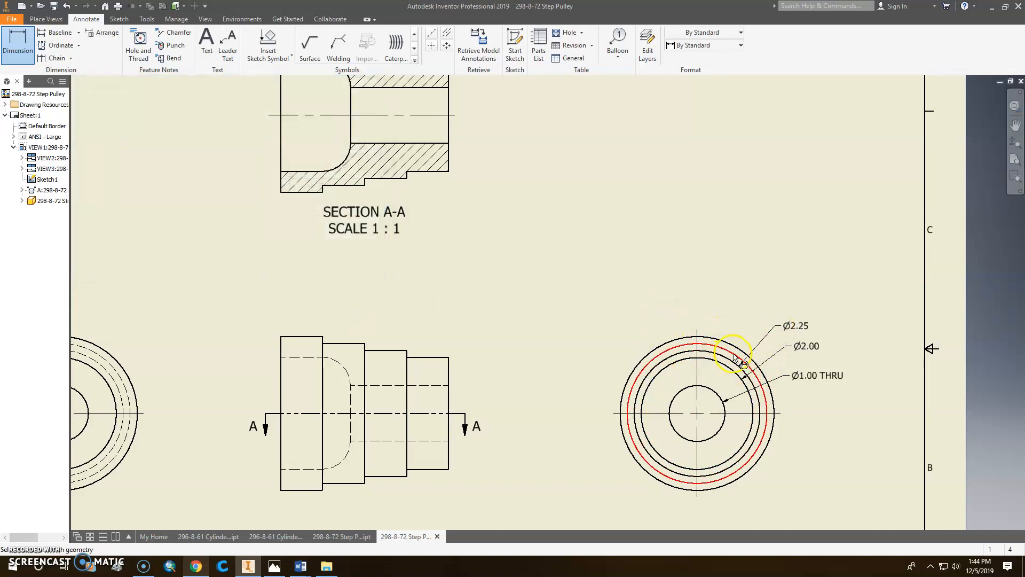
click(739, 363)
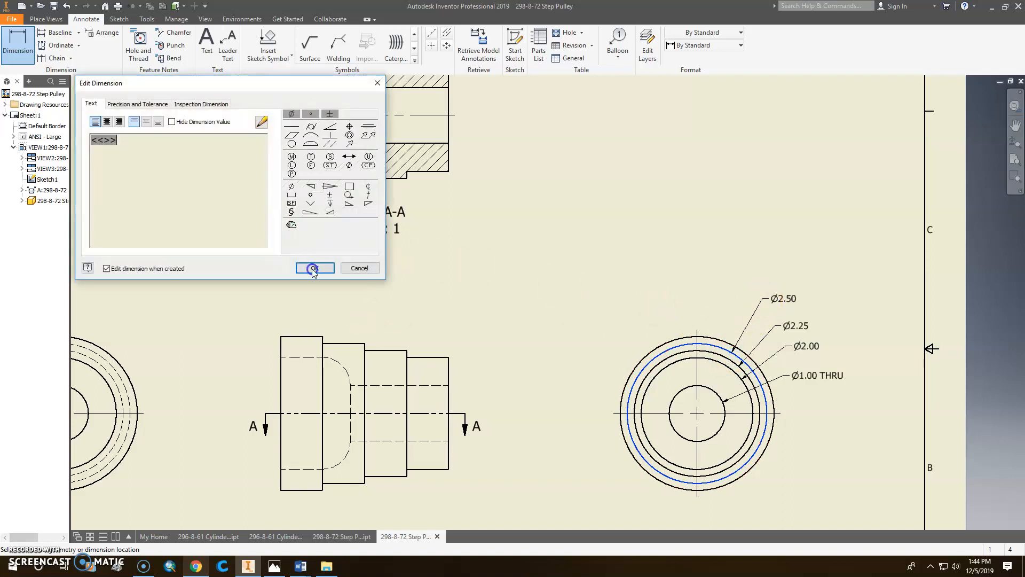
click(314, 268)
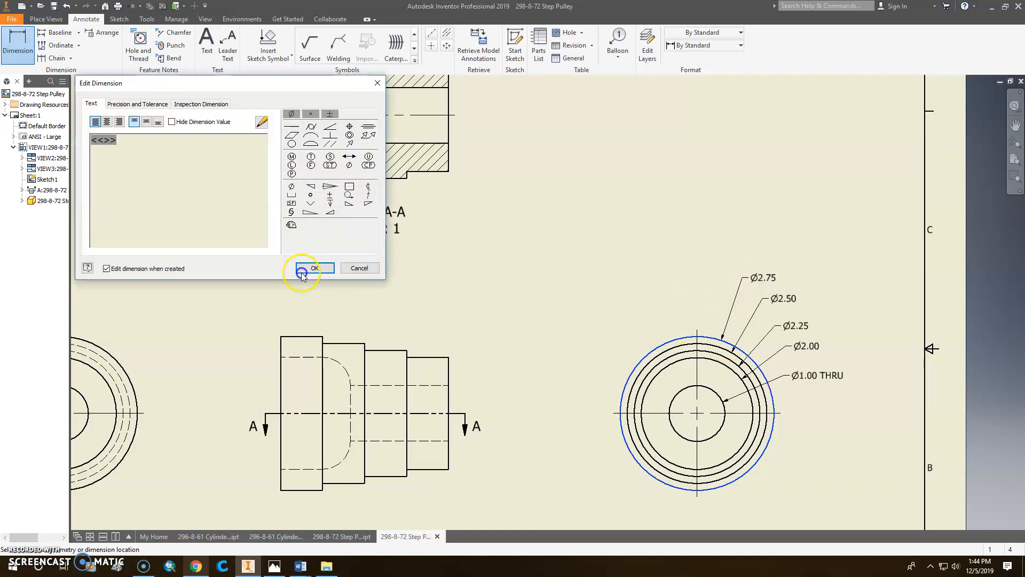
click(313, 268)
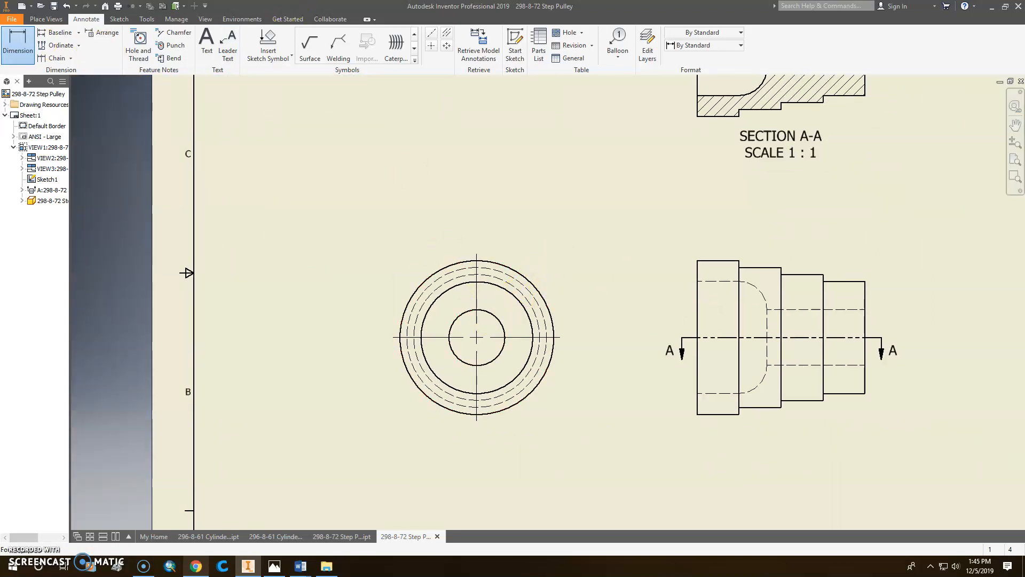
- Dimension Ø2.00 on the left view, plus the R.50 fillet and a .75 width on Section A-A
click(430, 298)
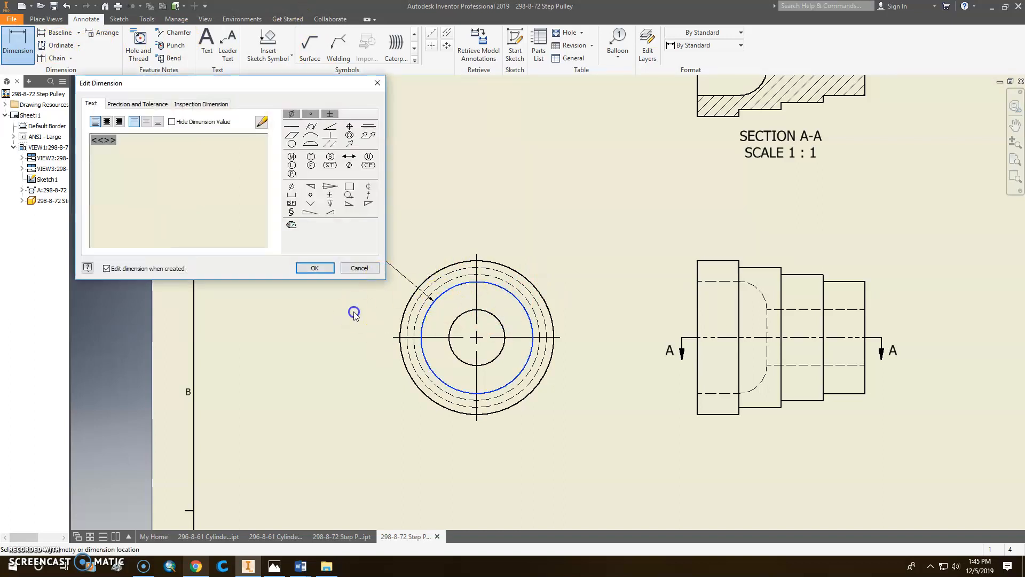
click(314, 268)
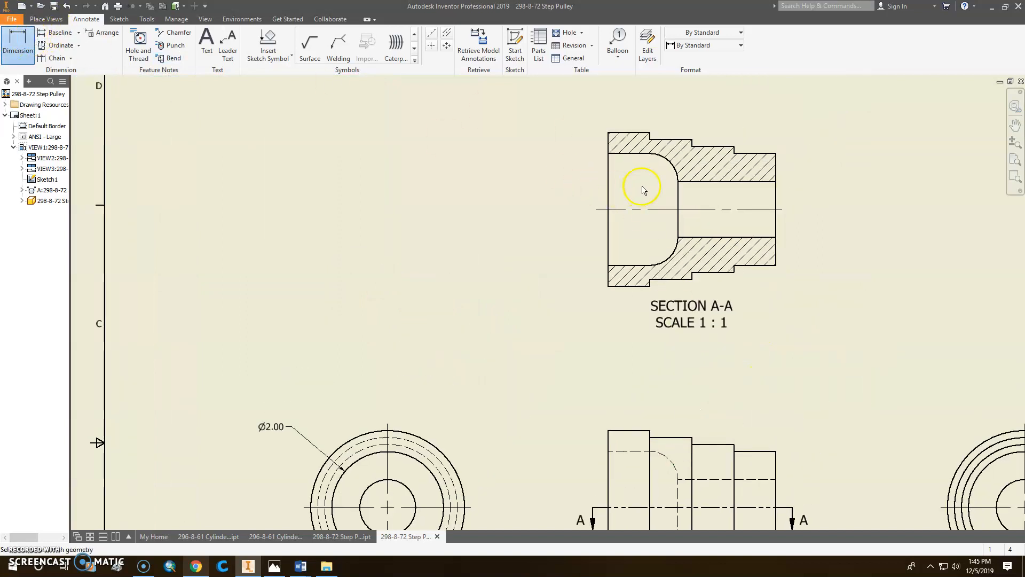
click(644, 189)
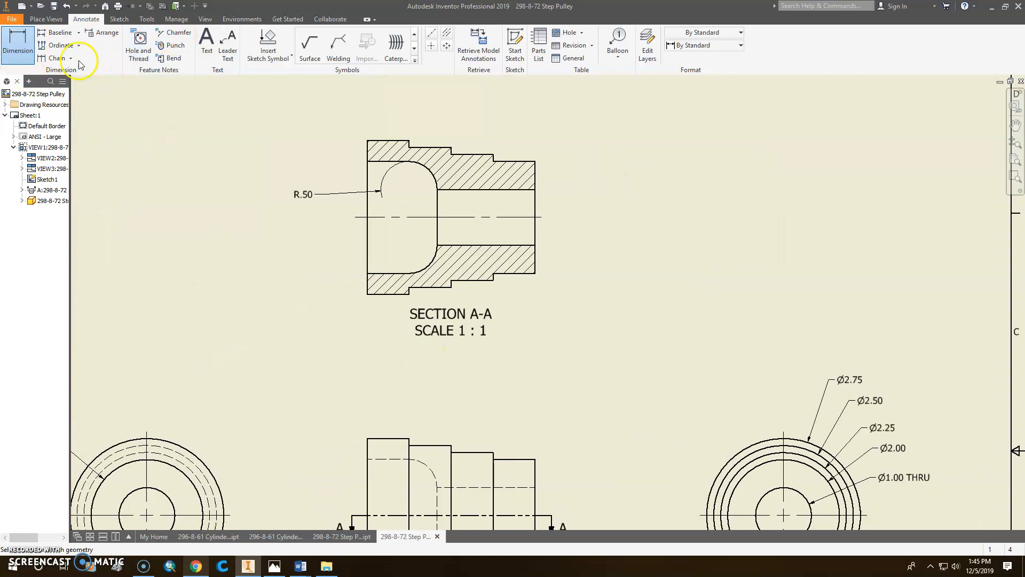
right_click(77, 65)
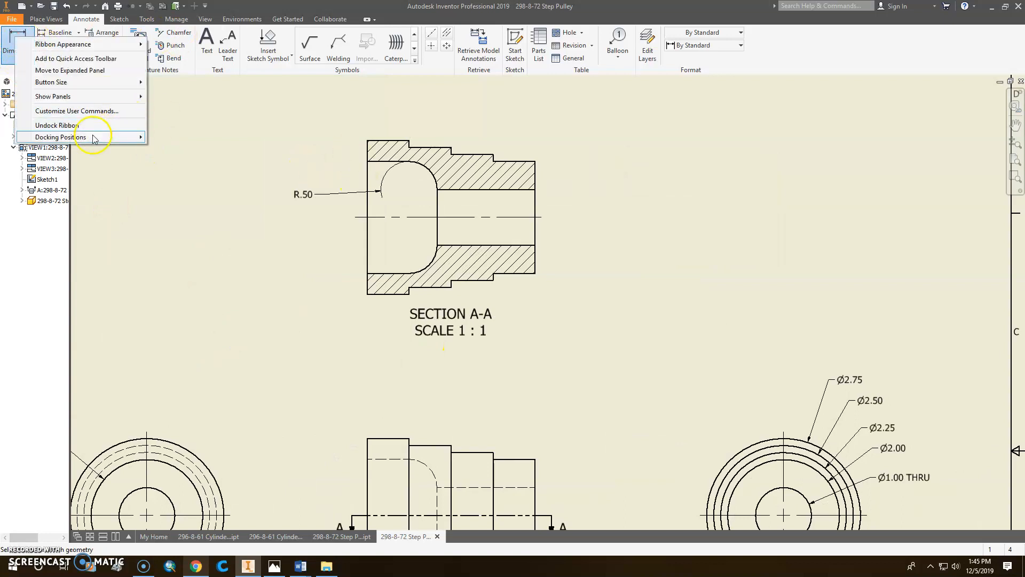
click(378, 165)
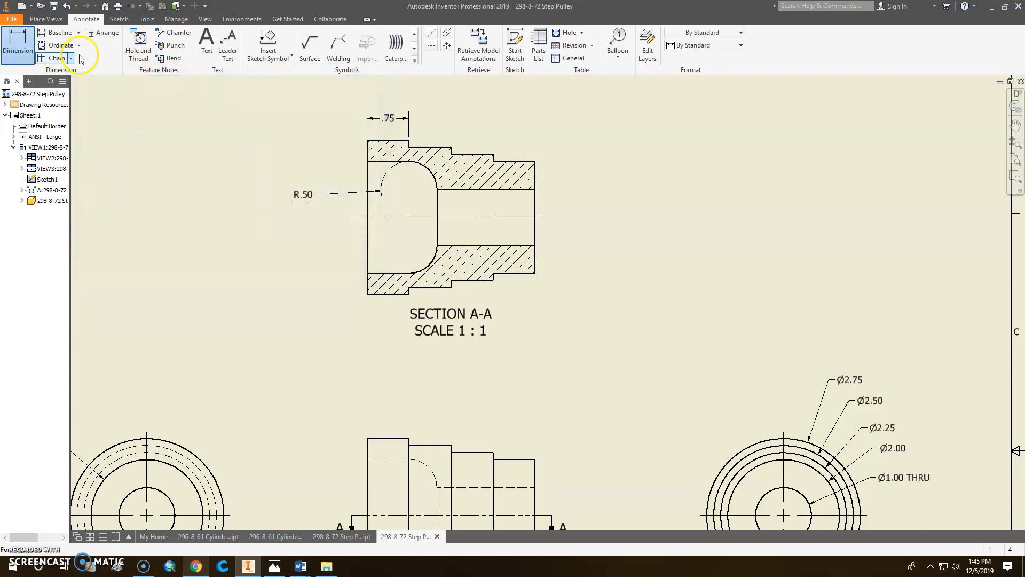
- Chain-dimension the three .75 step widths and add the 3.00 overall length above Section A-A
click(71, 58)
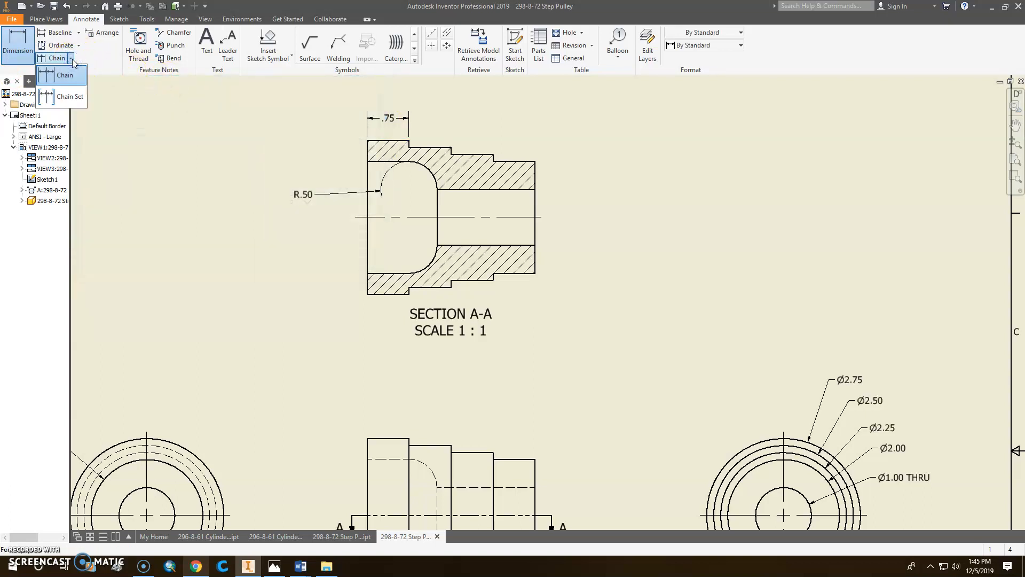
click(64, 75)
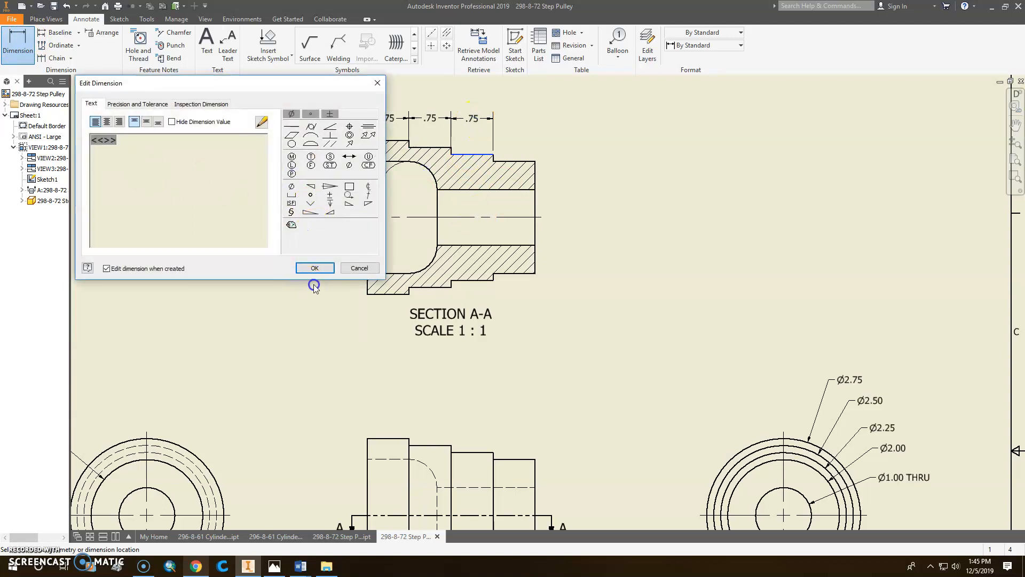
click(314, 268)
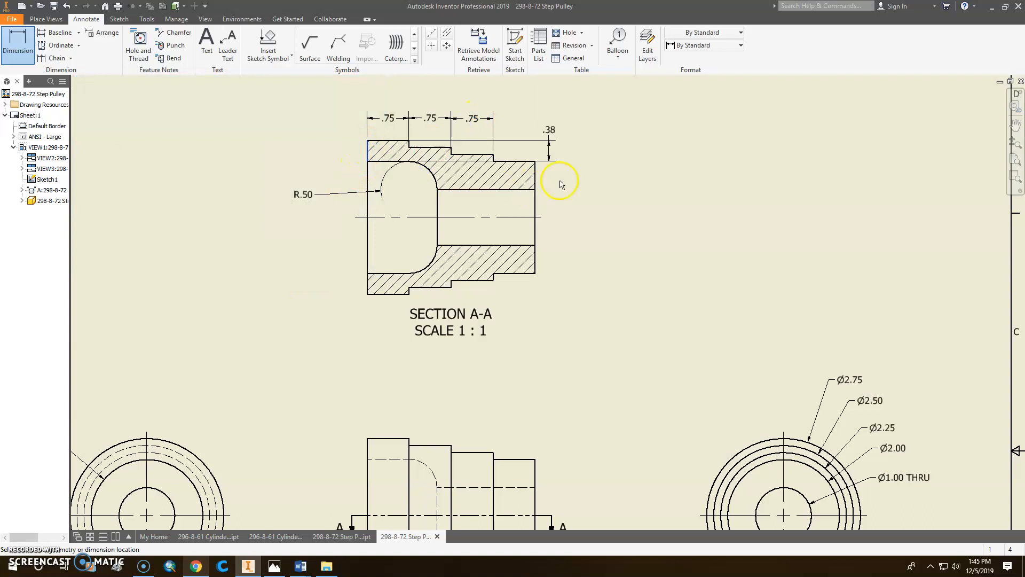
click(451, 103)
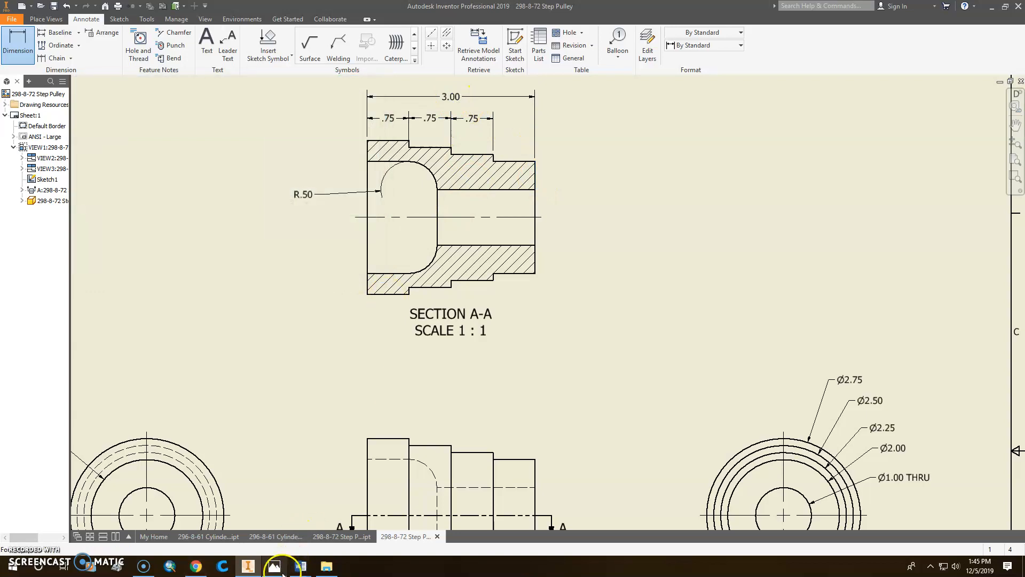
- Switch to Photos to view the 298-8-72 Step Pulley reference image
click(274, 565)
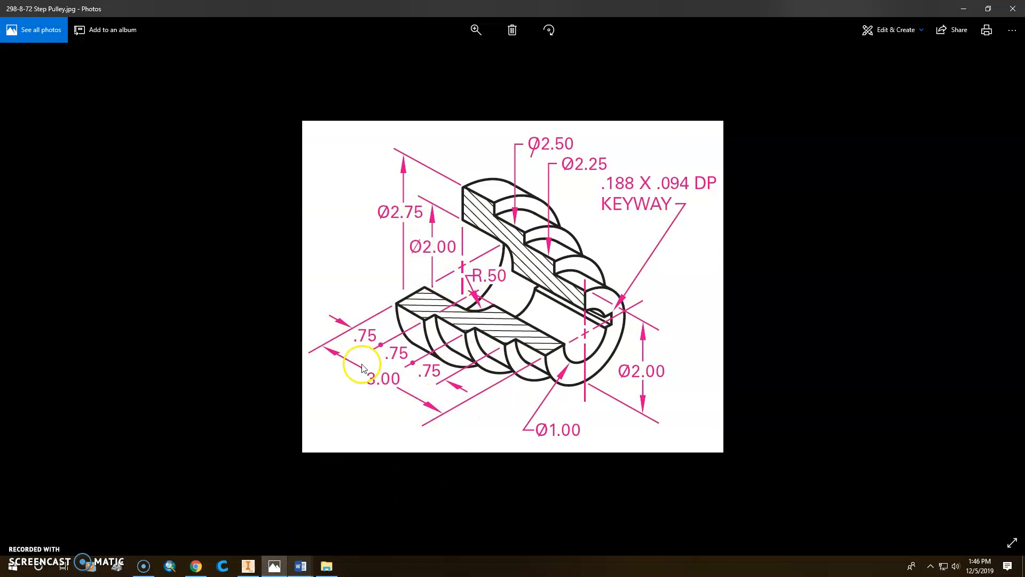
mouse_move(662, 392)
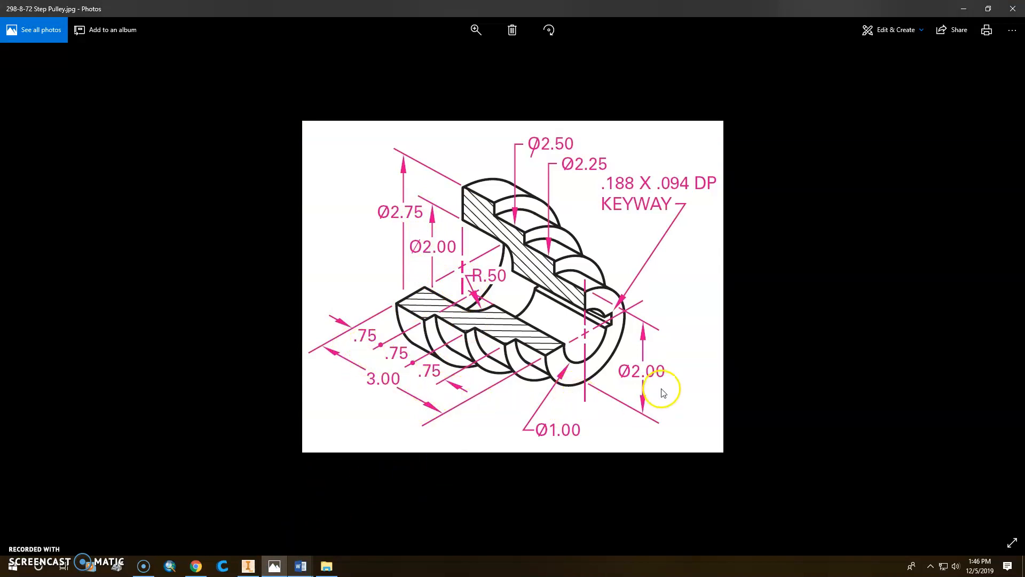
mouse_move(534, 148)
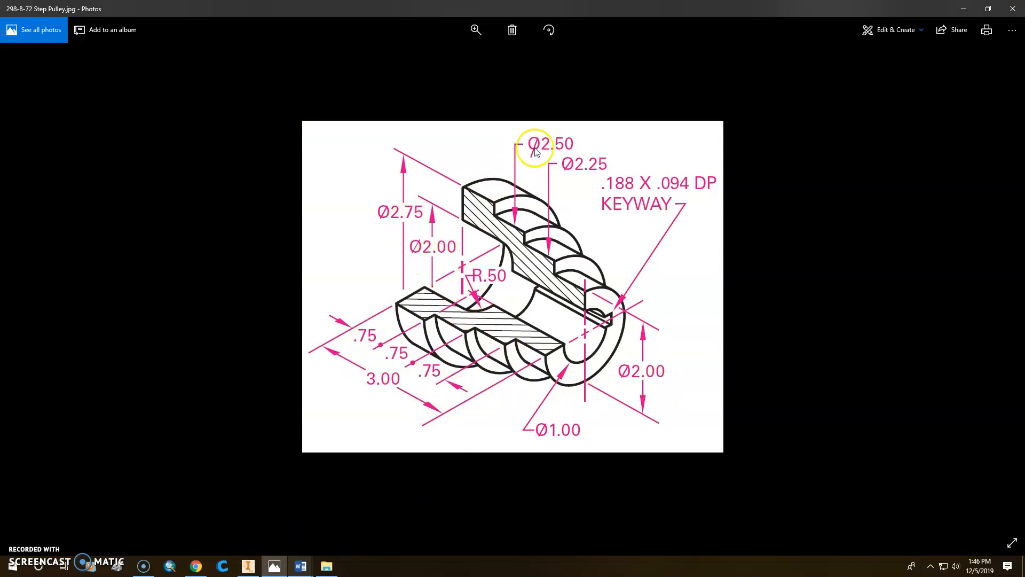
mouse_move(216, 565)
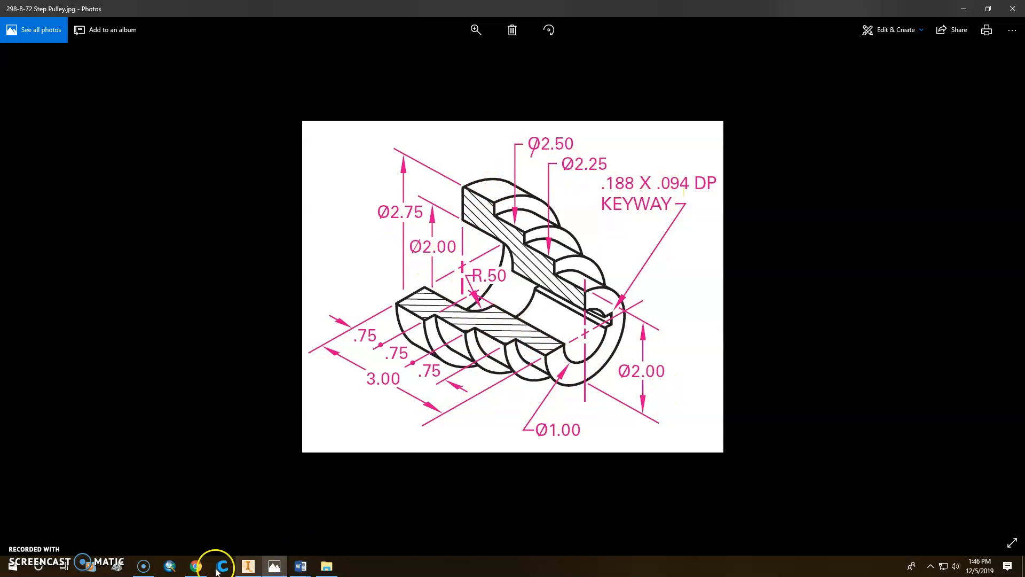
mouse_move(183, 562)
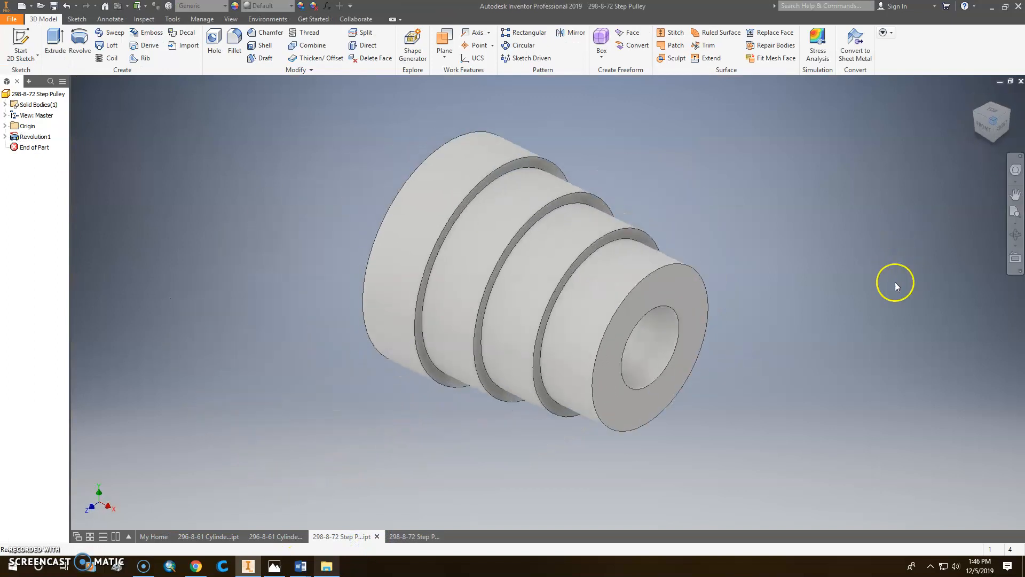
- Start Sketch2 on the pulley's end face and draw a small rectangle at the bore
click(77, 18)
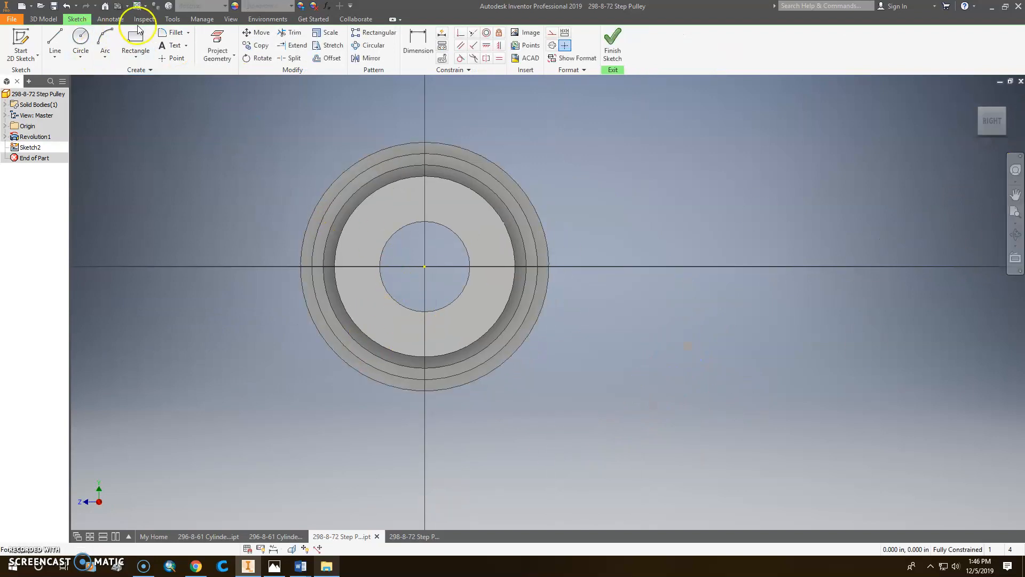
click(135, 51)
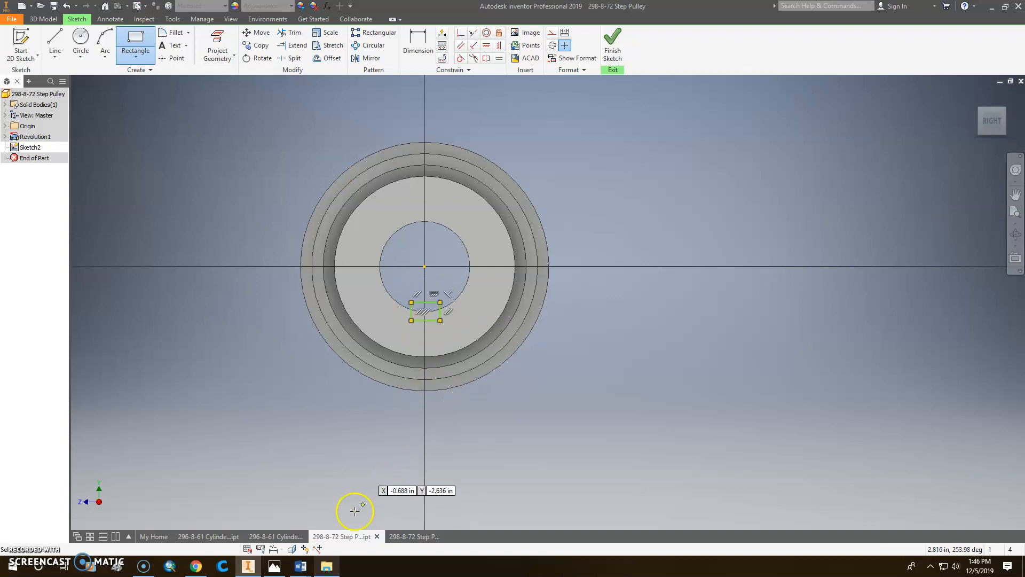
- Switch to Photos to read the .188 X .094 DP keyway callout
click(274, 566)
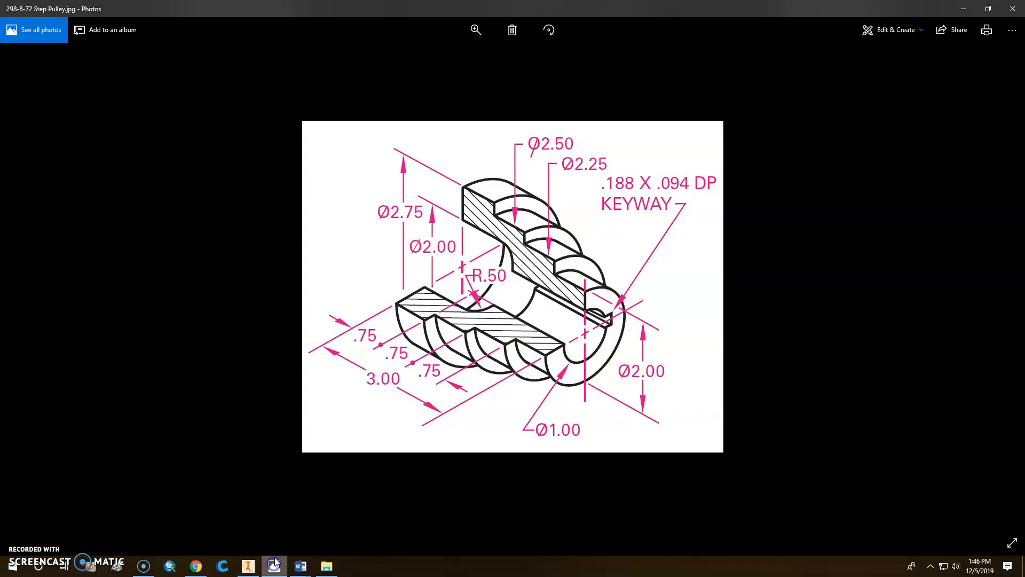
mouse_move(612, 192)
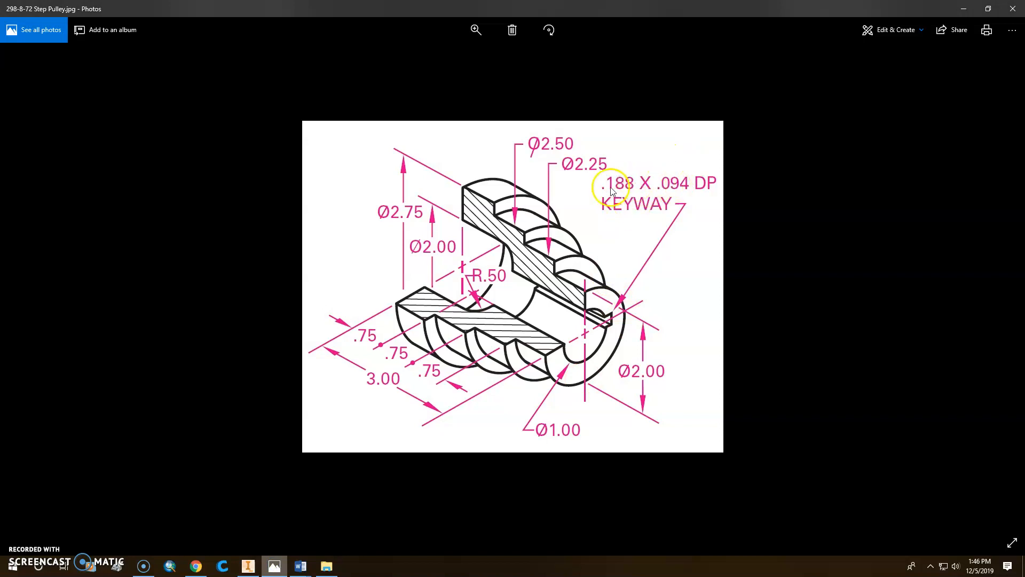
mouse_move(684, 191)
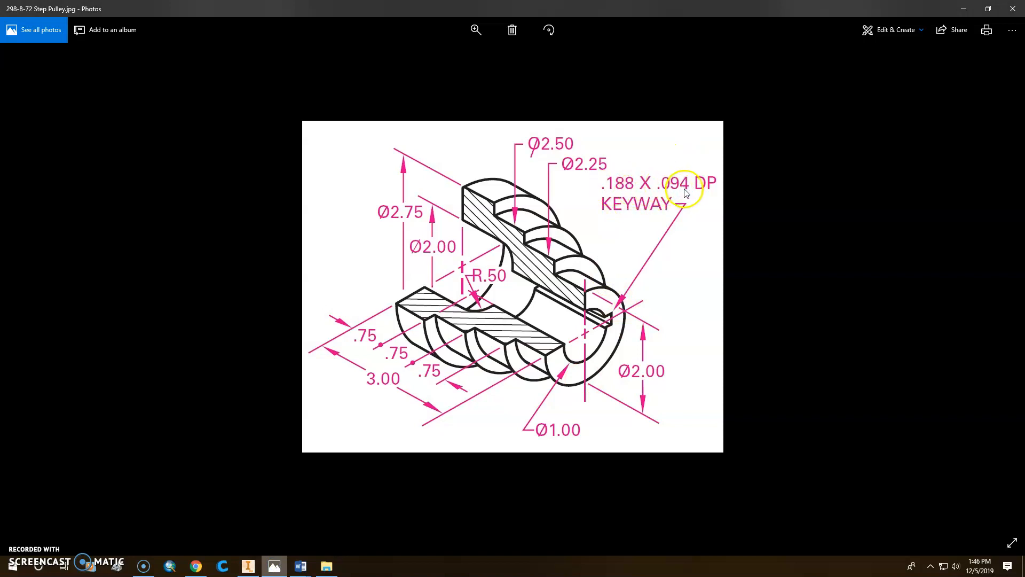
mouse_move(588, 385)
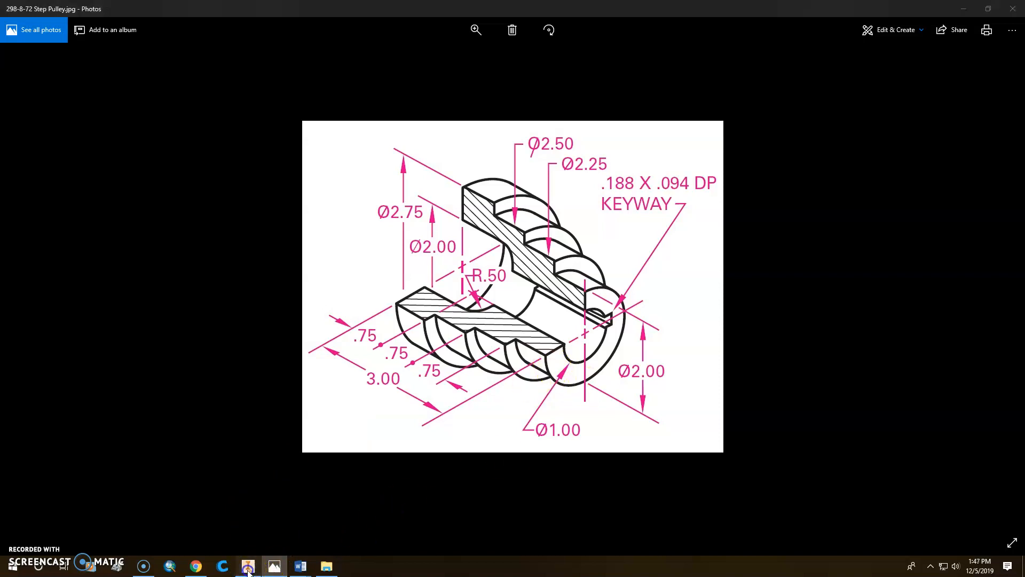
- Constrain the keyway rectangle equal, dimension its width .188, and make it coincident with the bore
click(247, 566)
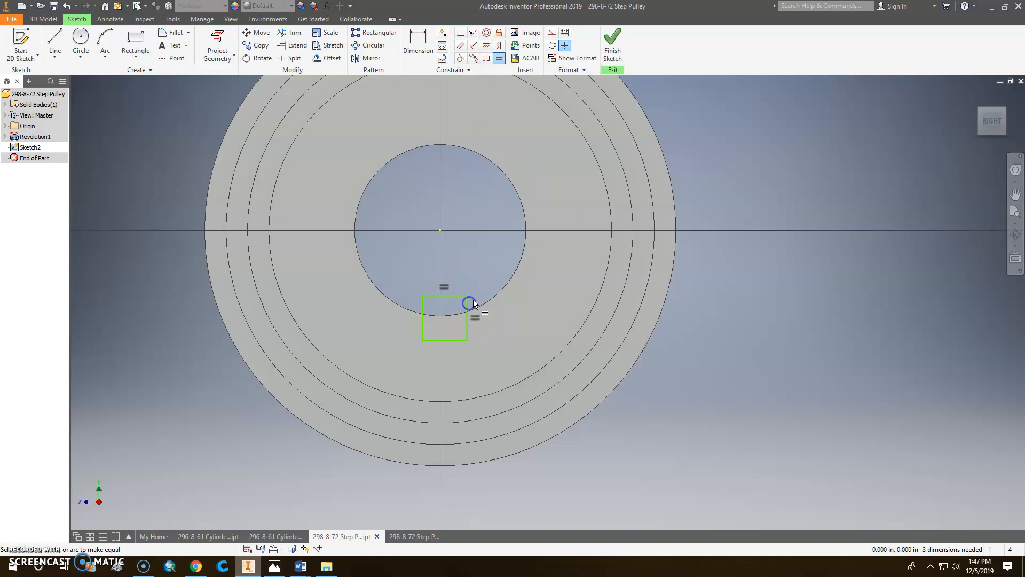
click(418, 38)
text(.188)
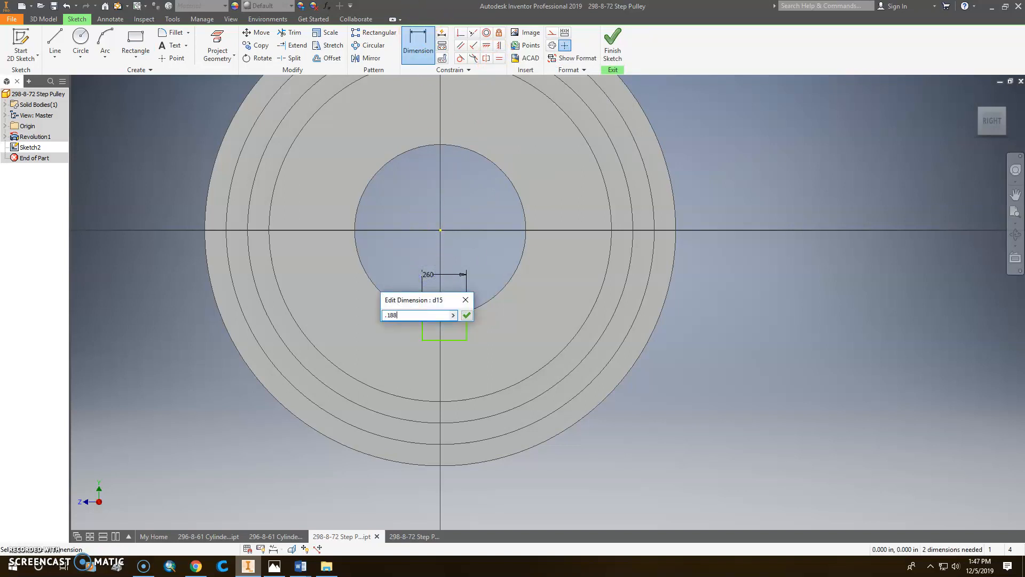
click(467, 314)
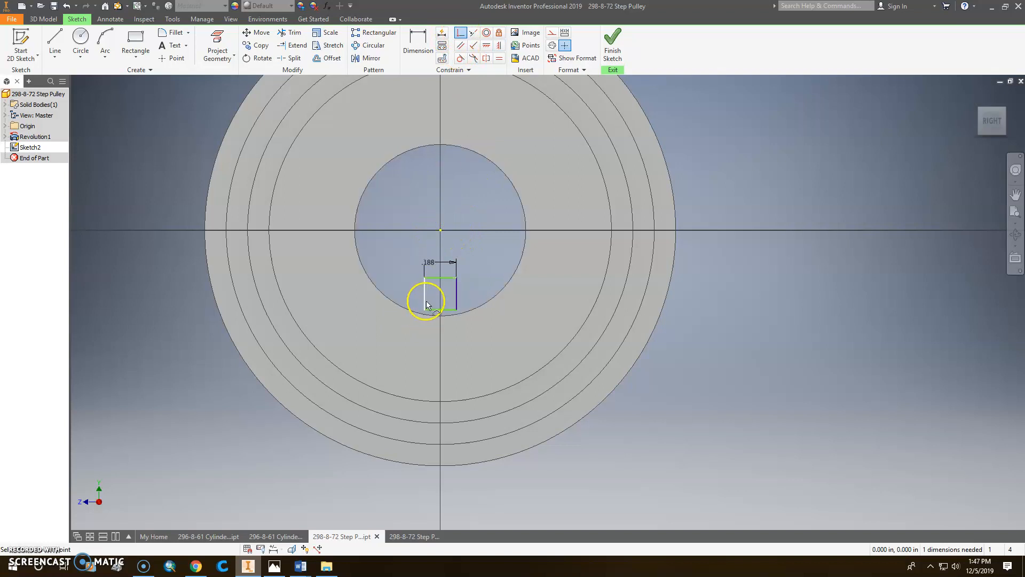
click(425, 314)
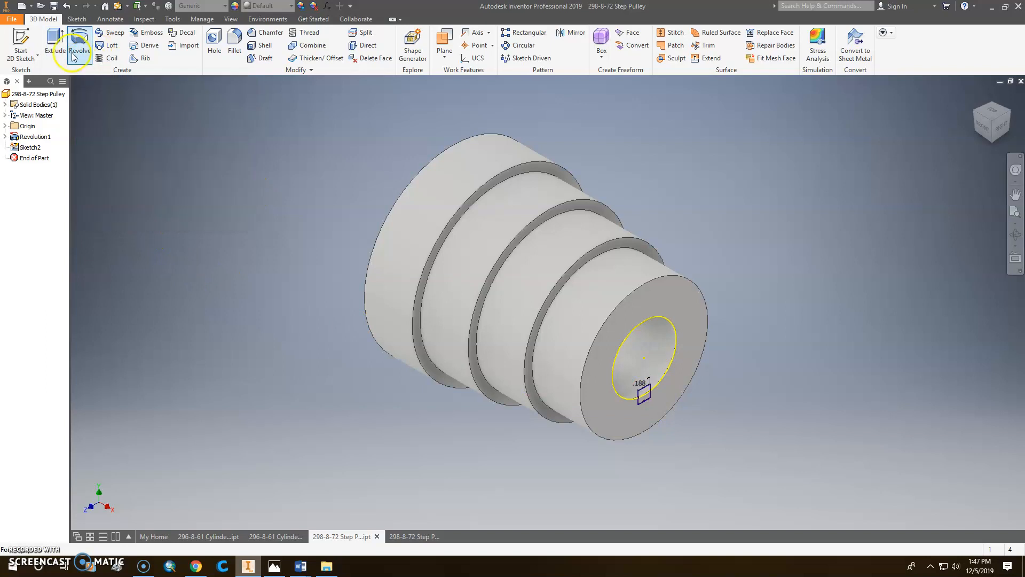
- Extrude the keyway profile as a cut through the full length of the bore (Extents All)
click(55, 45)
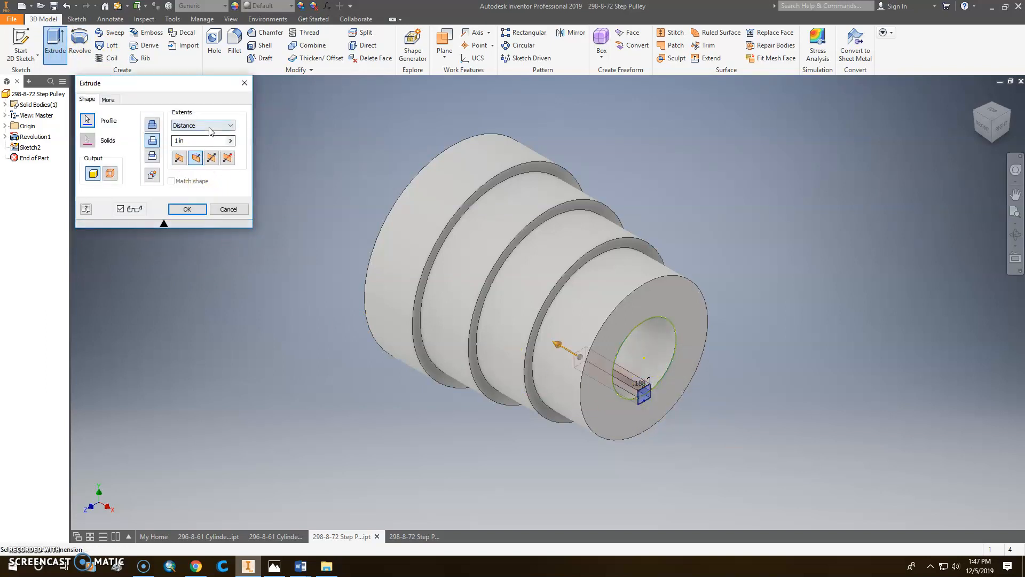
click(203, 125)
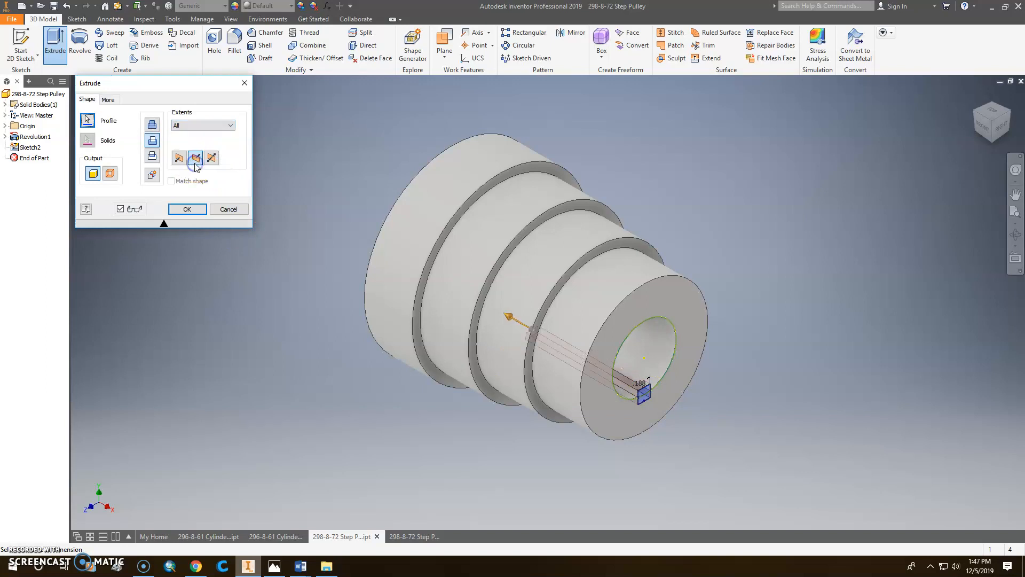
click(187, 208)
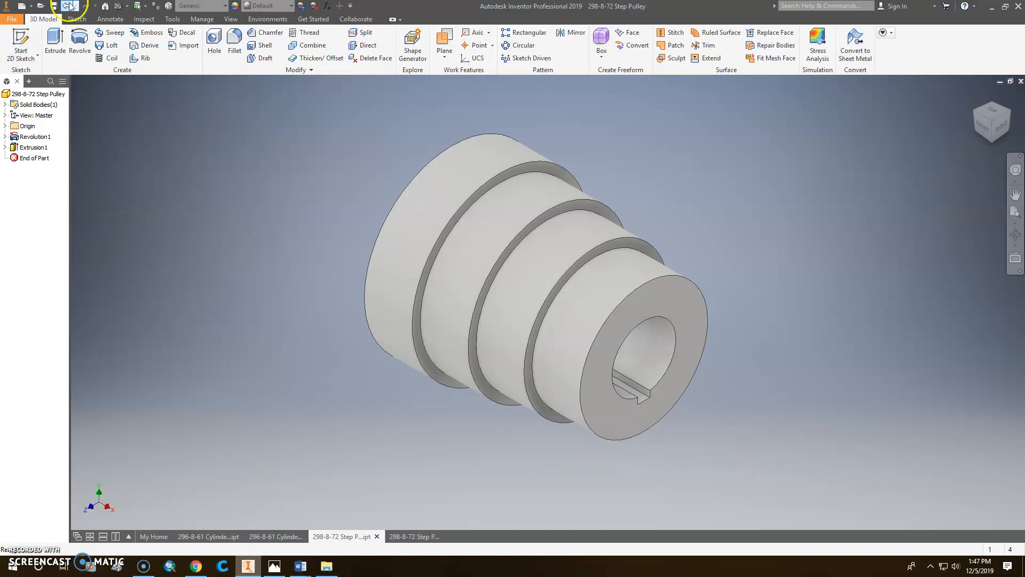
- Back in the drawing, dimension the end-view keyway width (.19) and depth (.09)
click(414, 536)
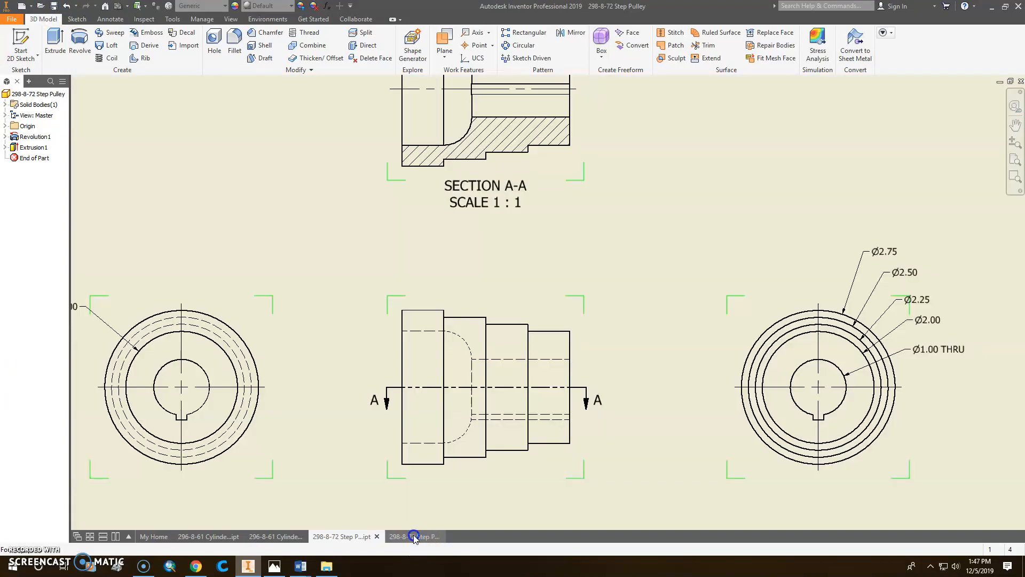
click(413, 536)
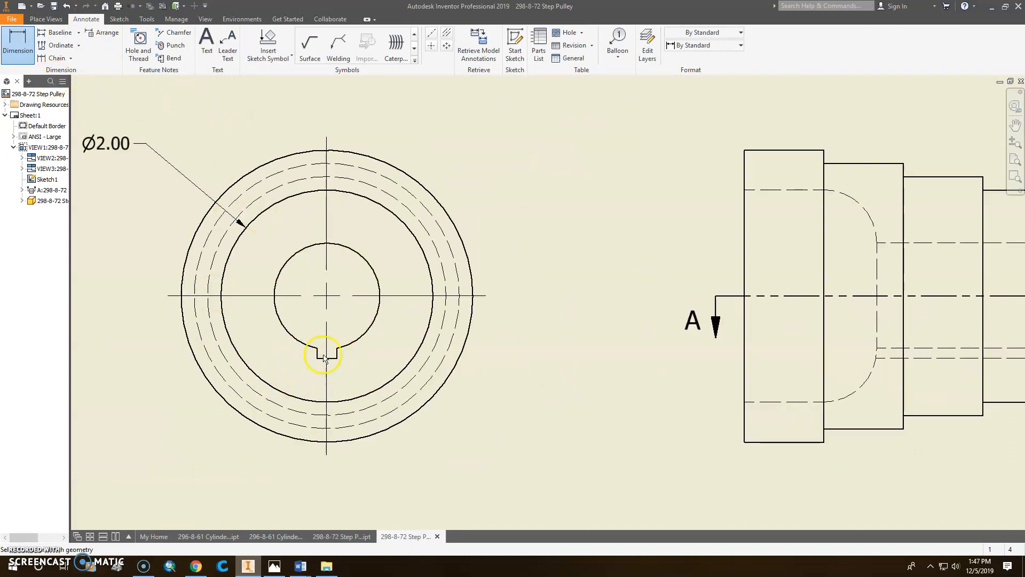
click(325, 356)
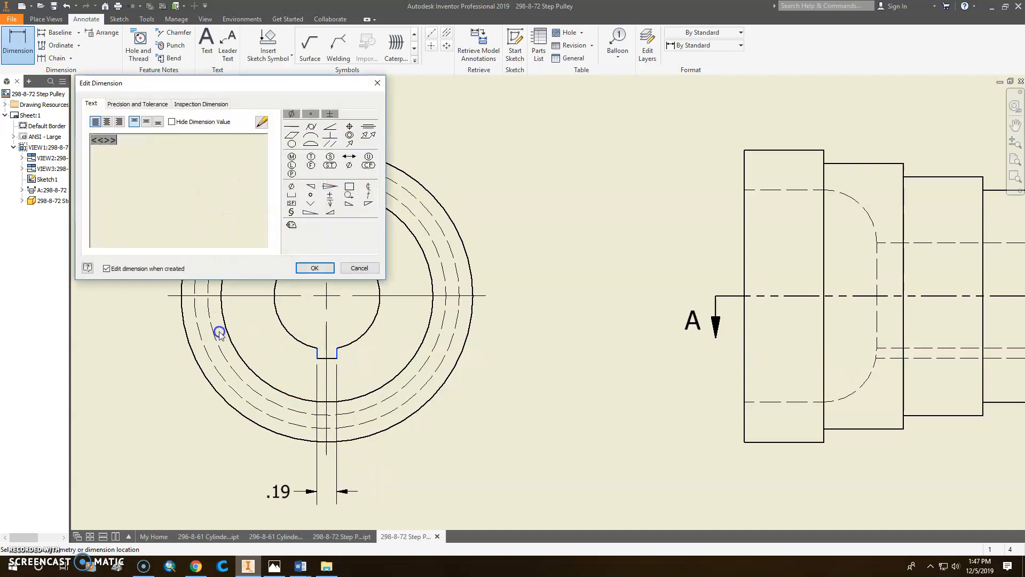
click(314, 267)
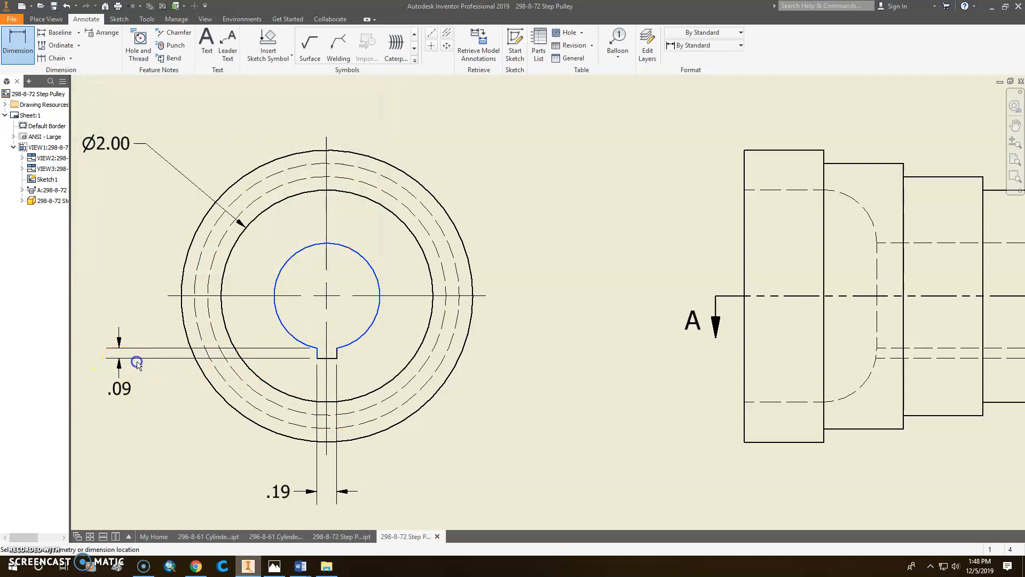
click(315, 264)
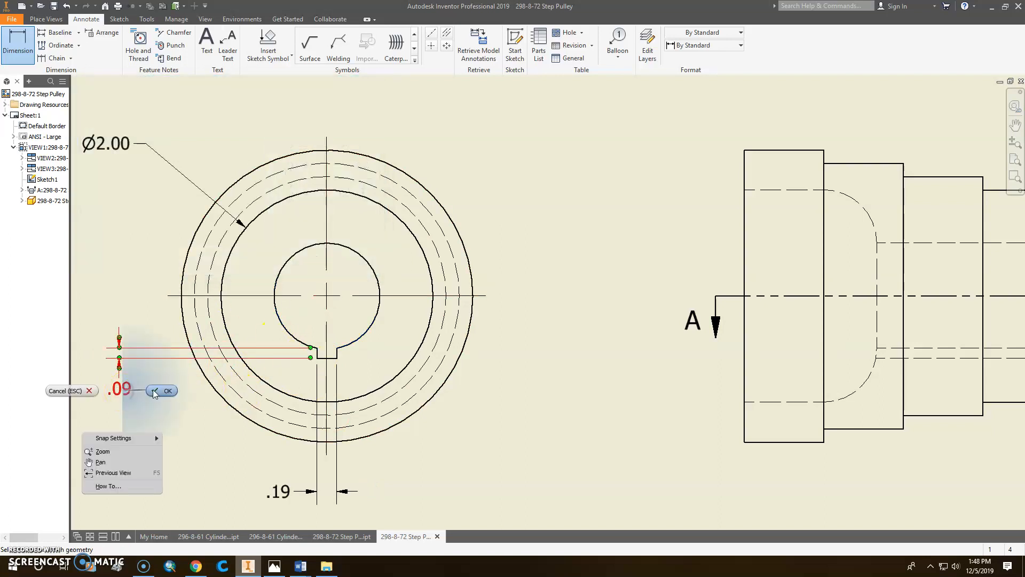
- Set the keyway depth dimension to 3.123 precision so it reads .094
right_click(130, 358)
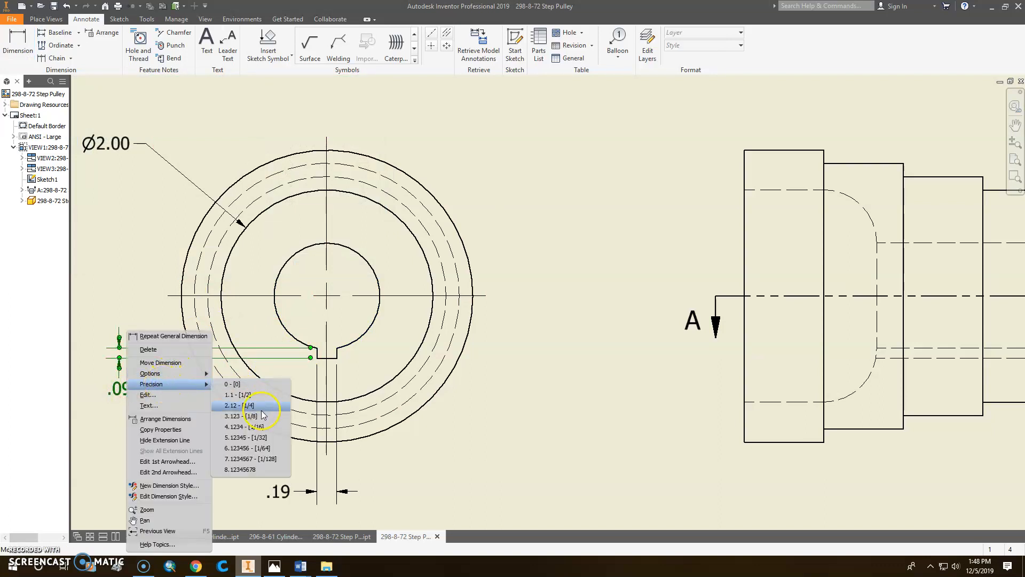
click(242, 405)
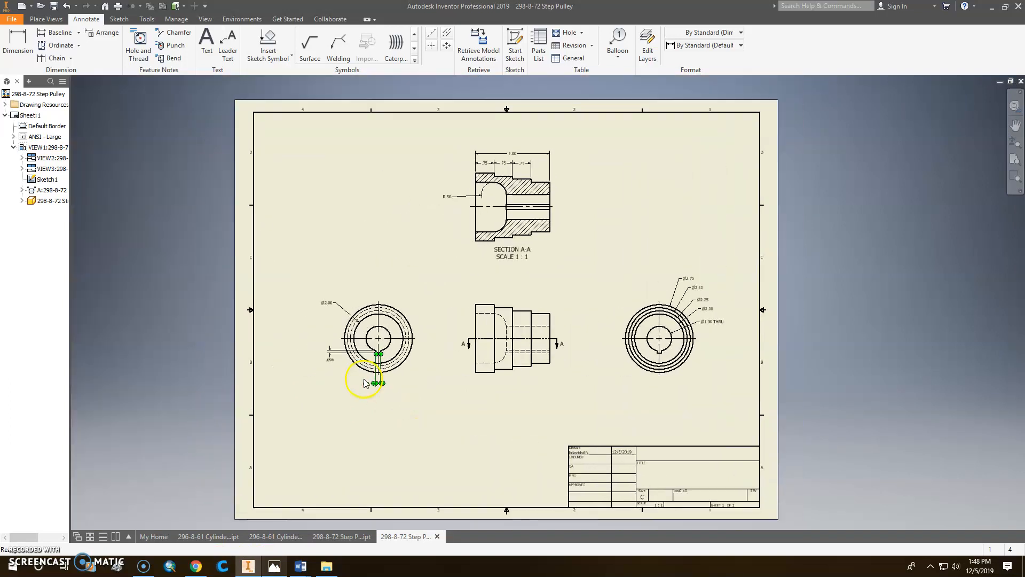
- In iProperties Summary, enter title STEP PULLEY and company KETTLE RUN HIGH SCHOOL
click(12, 19)
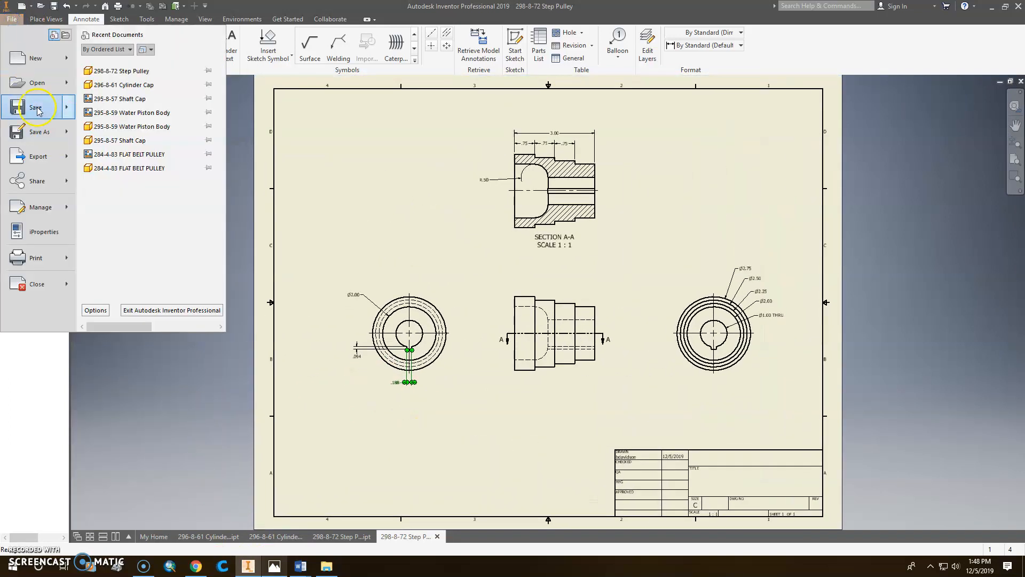
click(43, 232)
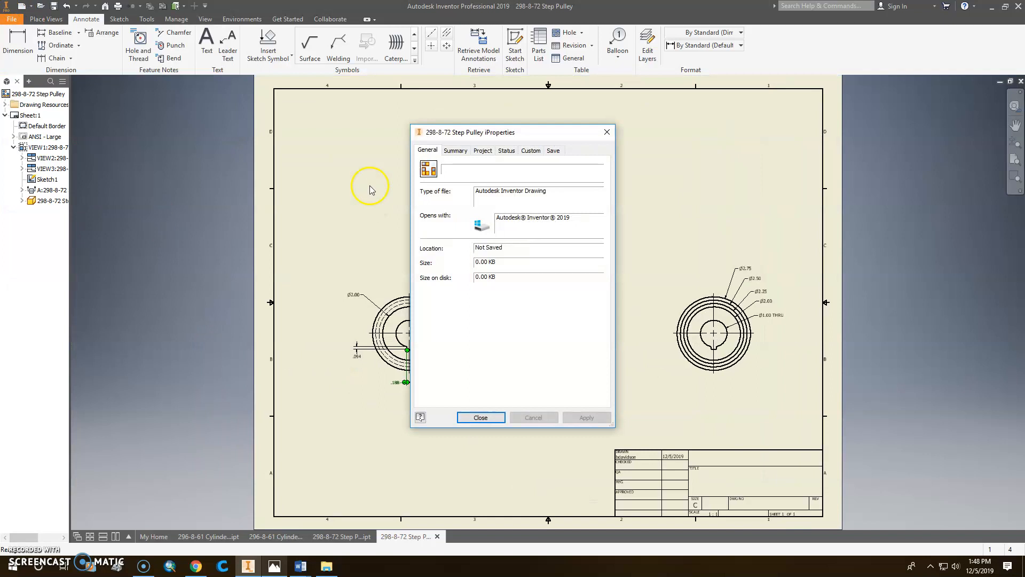
click(454, 150)
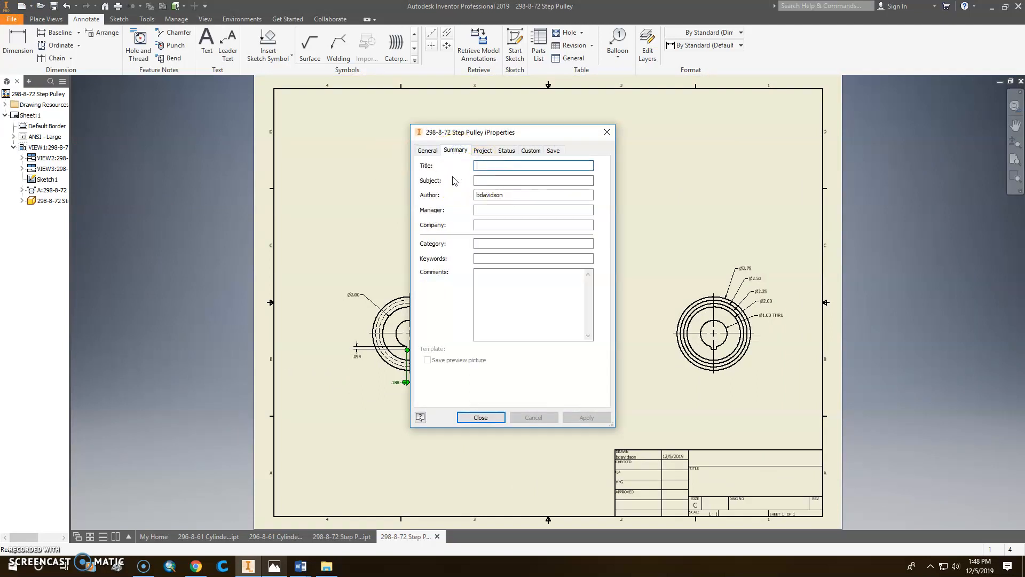
text(STE)
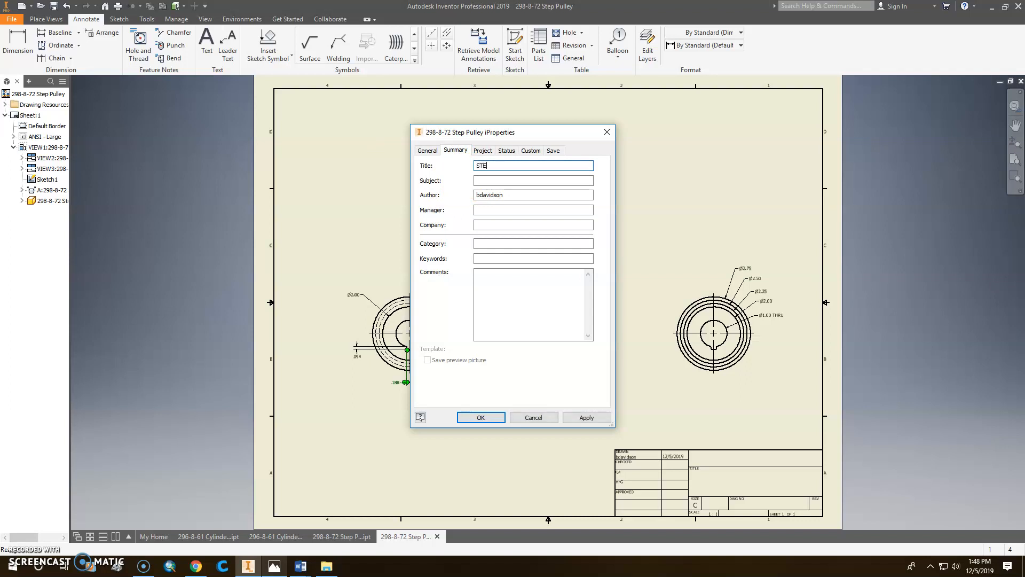
text(P PULLEY)
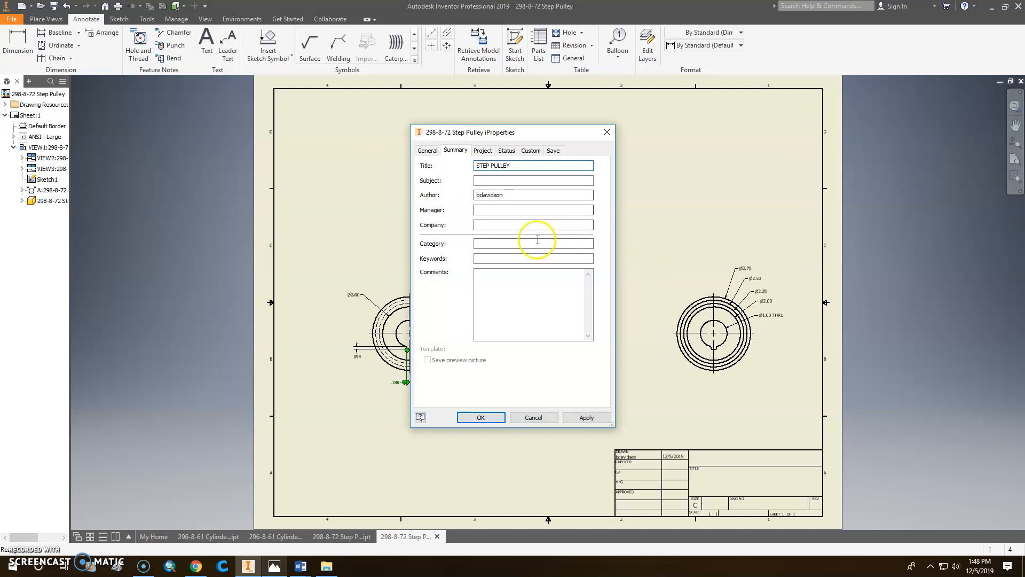
text(KETI)
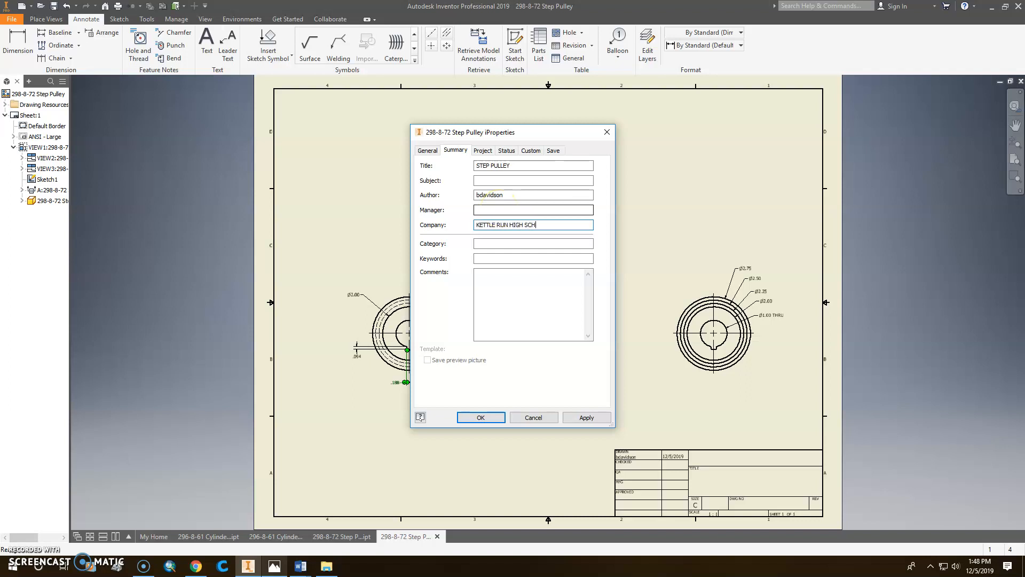
- On the Project properties, enter part number 298-8-72 and description STEP PULLEY
click(483, 150)
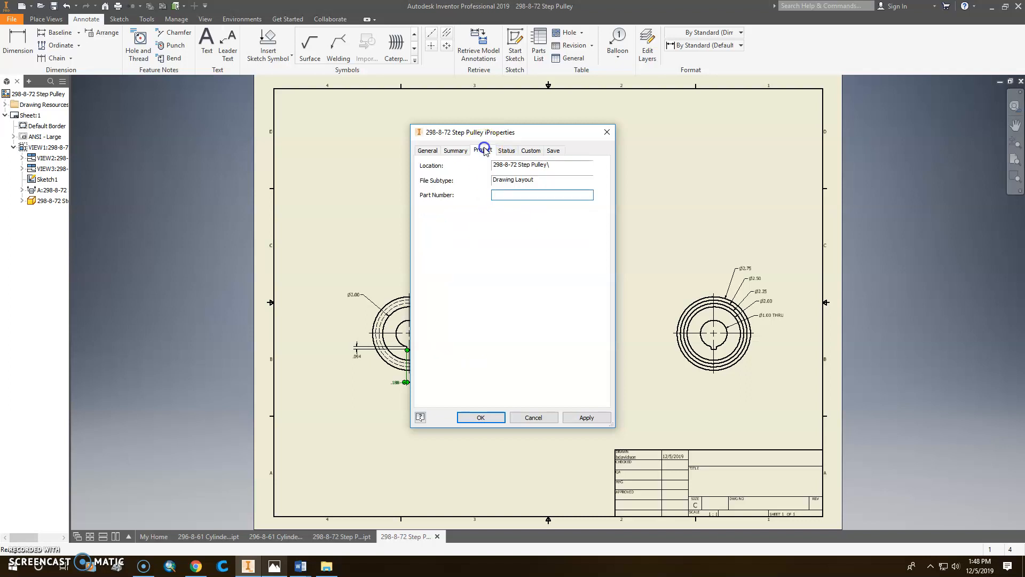
click(483, 150)
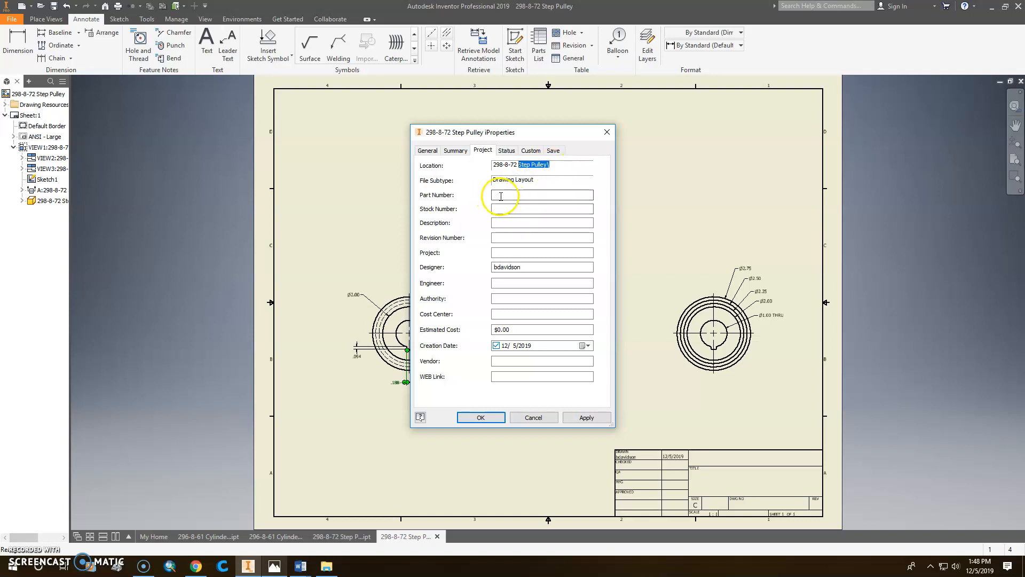
text(2)
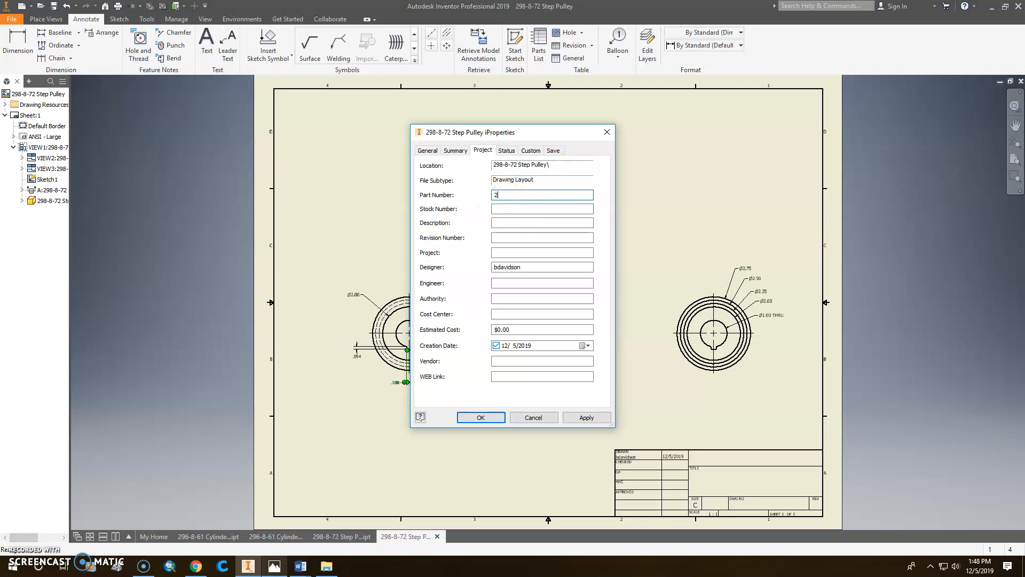
text(98-)
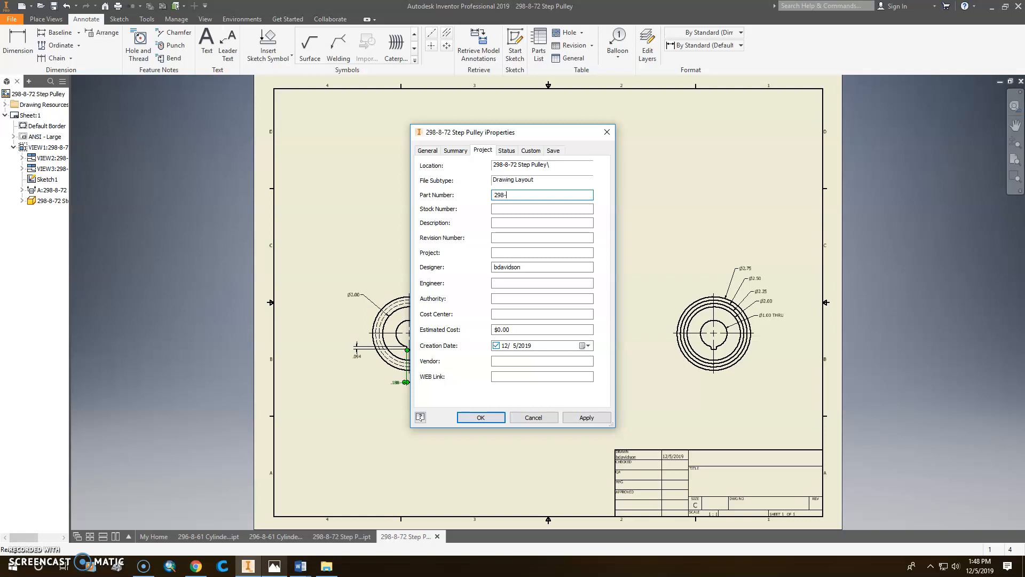
mouse_move(564, 204)
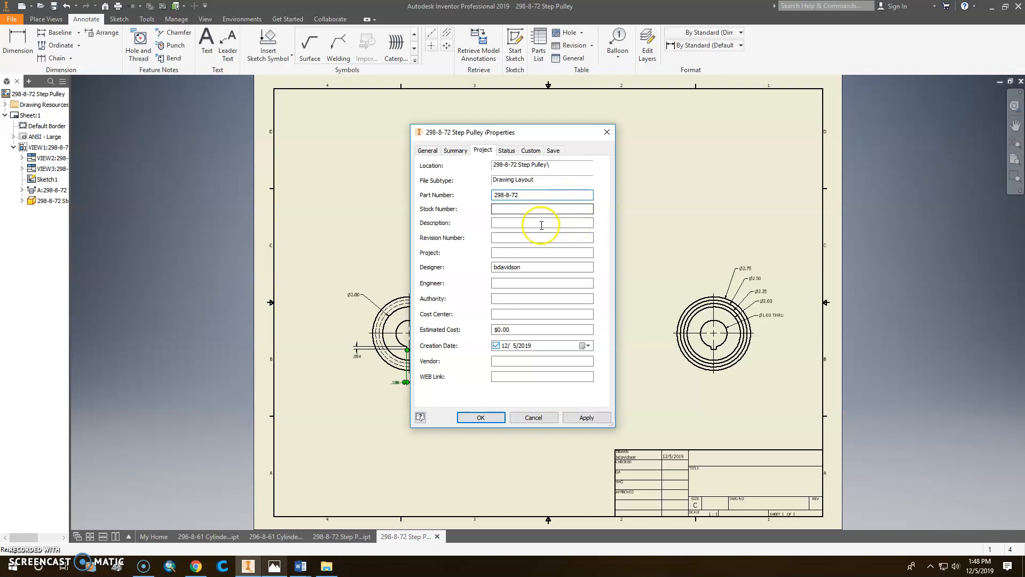
text(STE)
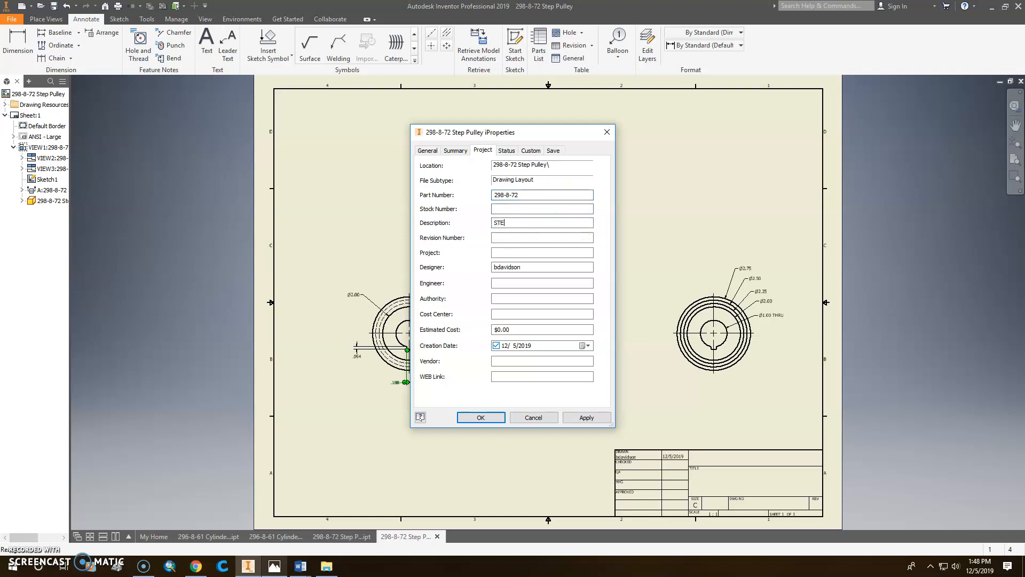
text(P PULLEY)
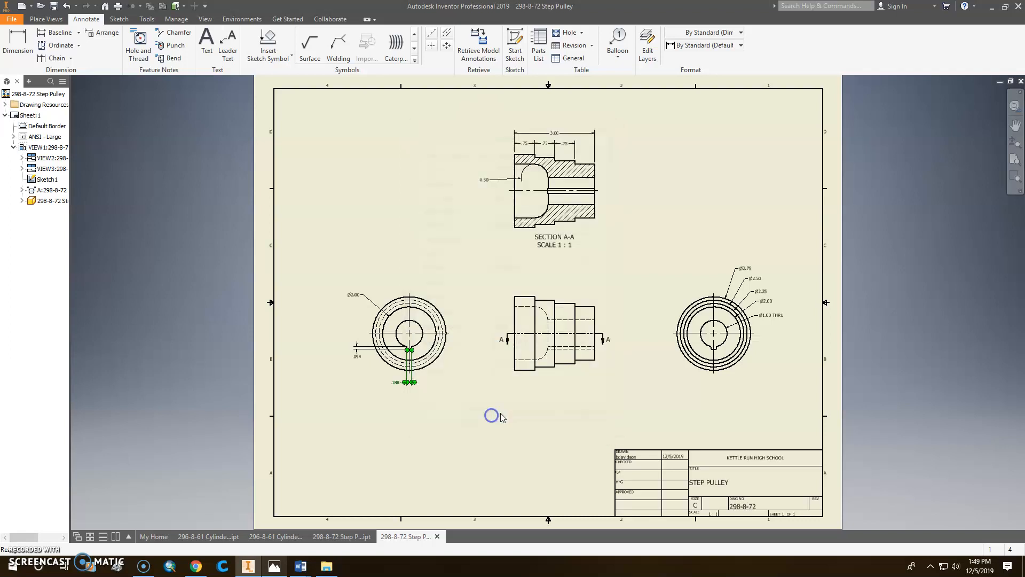
mouse_move(69, 327)
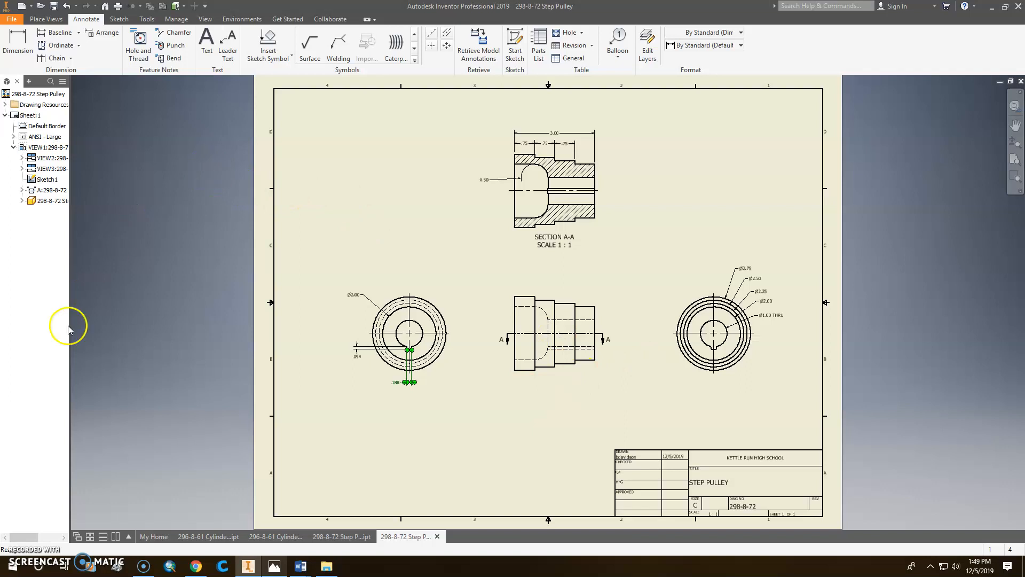
mouse_move(309, 307)
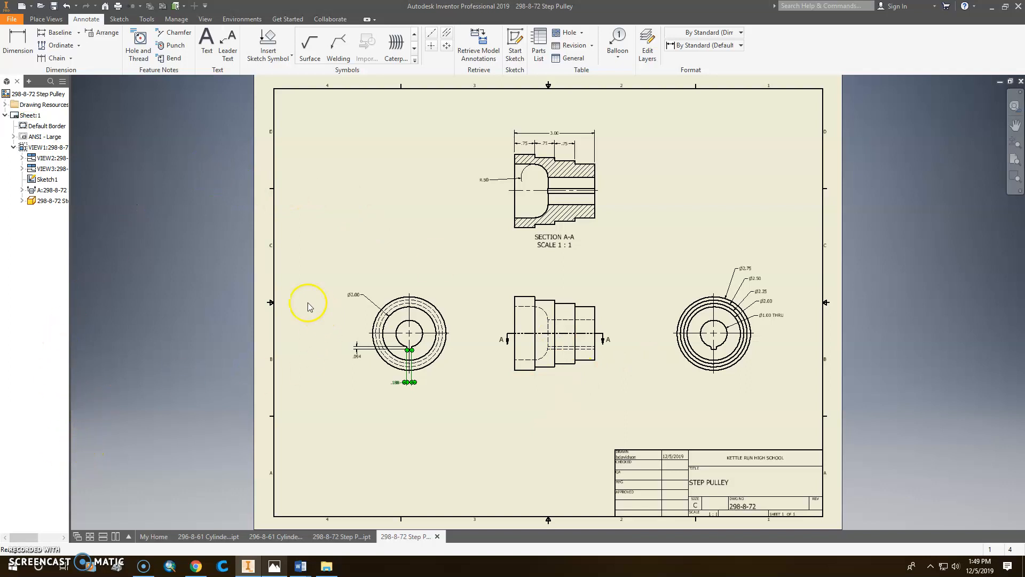
mouse_move(155, 426)
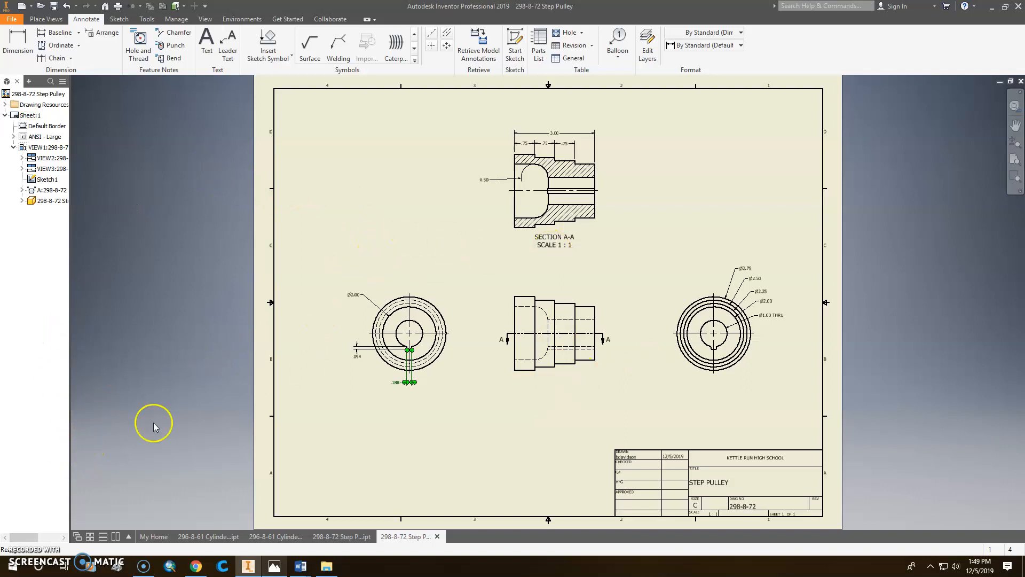